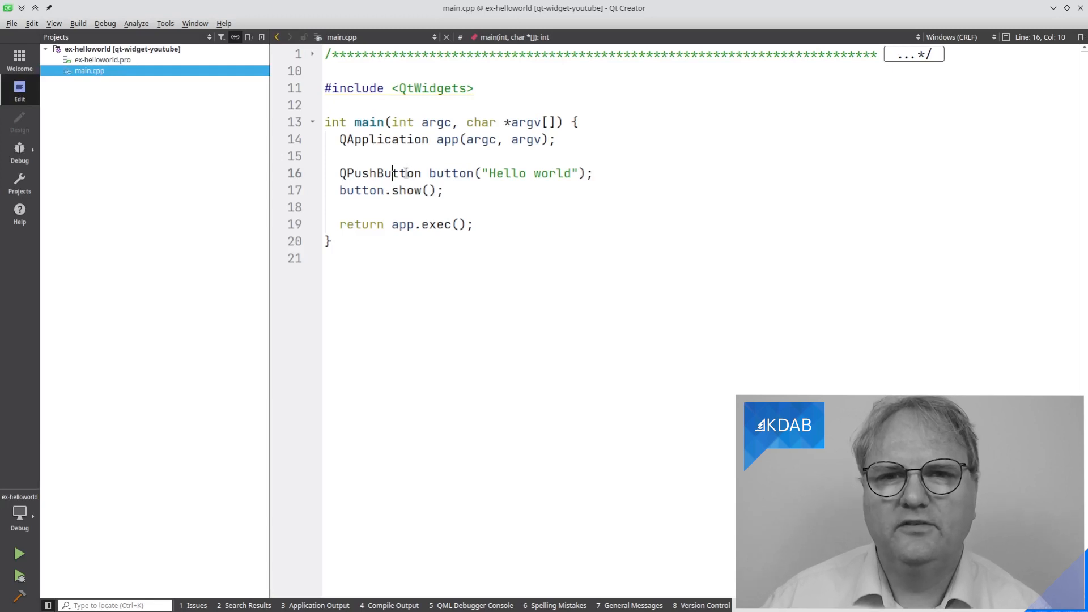
# - Show QPushButton context help beside main.cpp and scroll through its constructors and functions
pyautogui.press('F1')
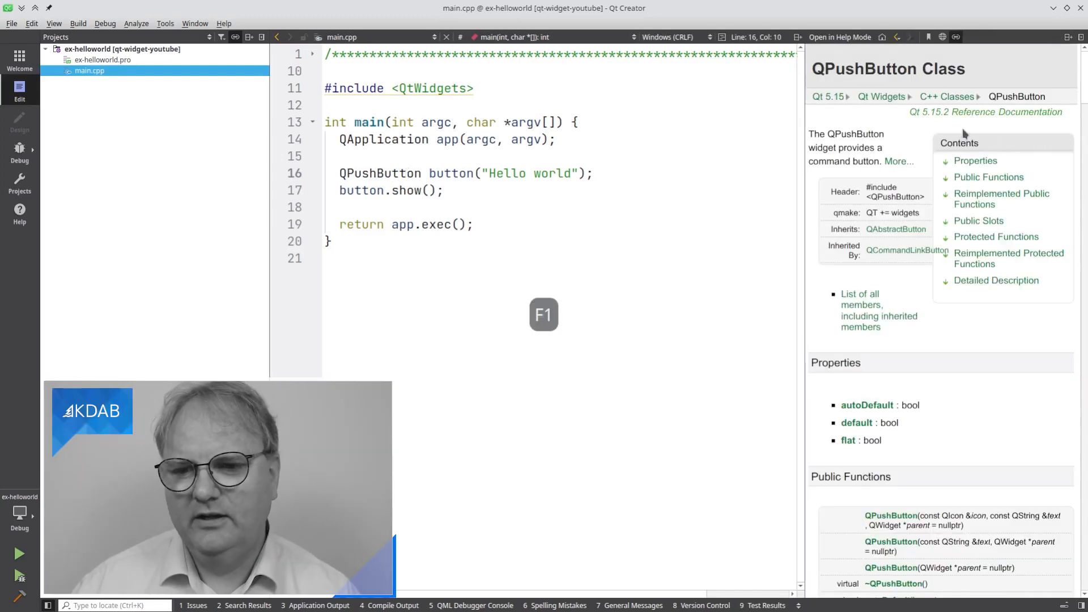
pyautogui.moveTo(979, 280)
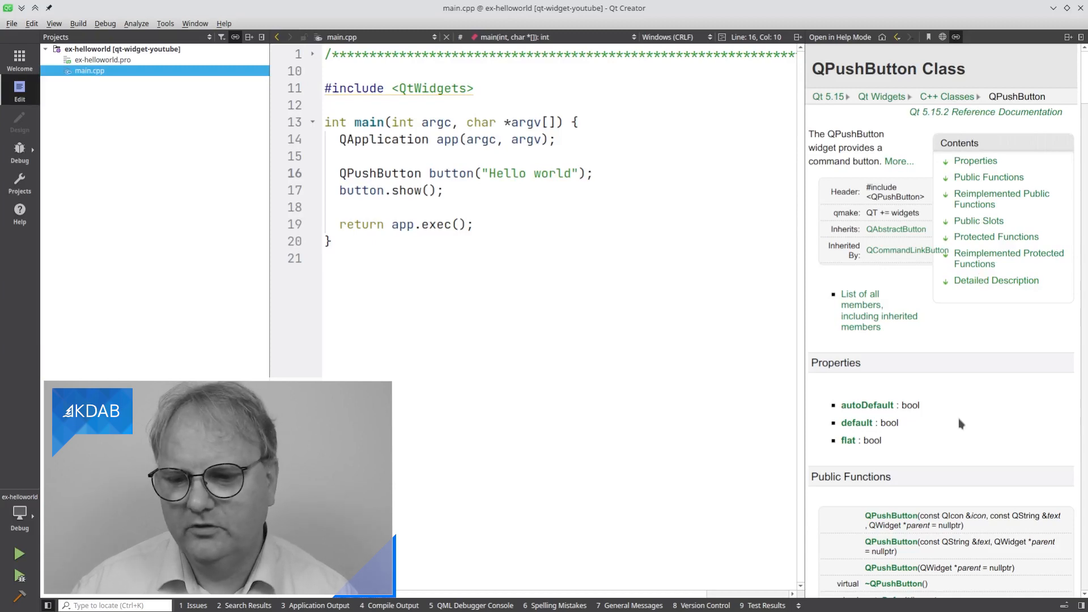
pyautogui.moveTo(949, 376)
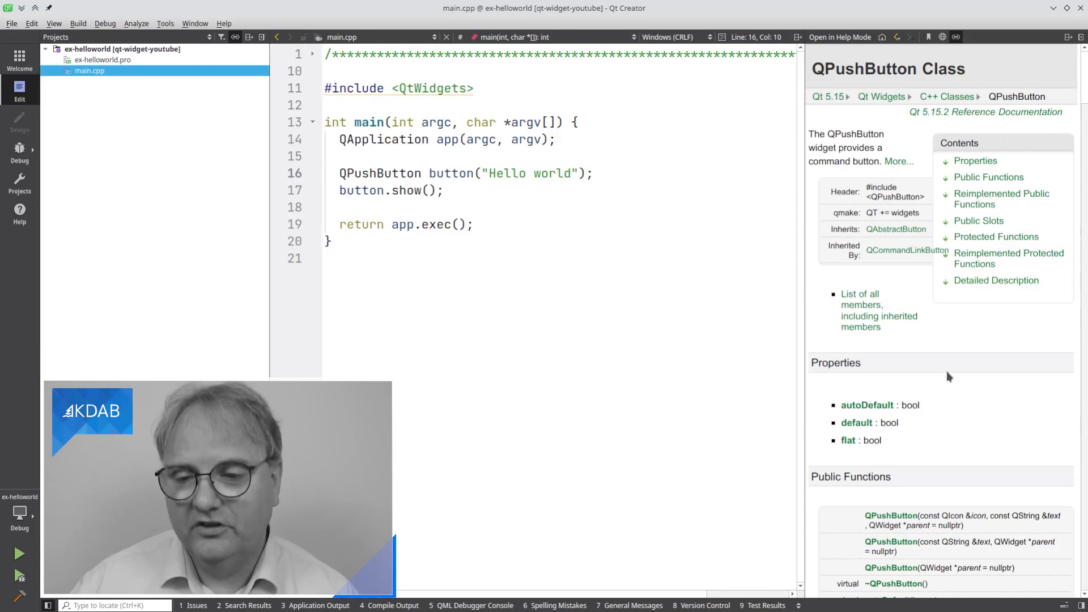
pyautogui.scroll(-3)
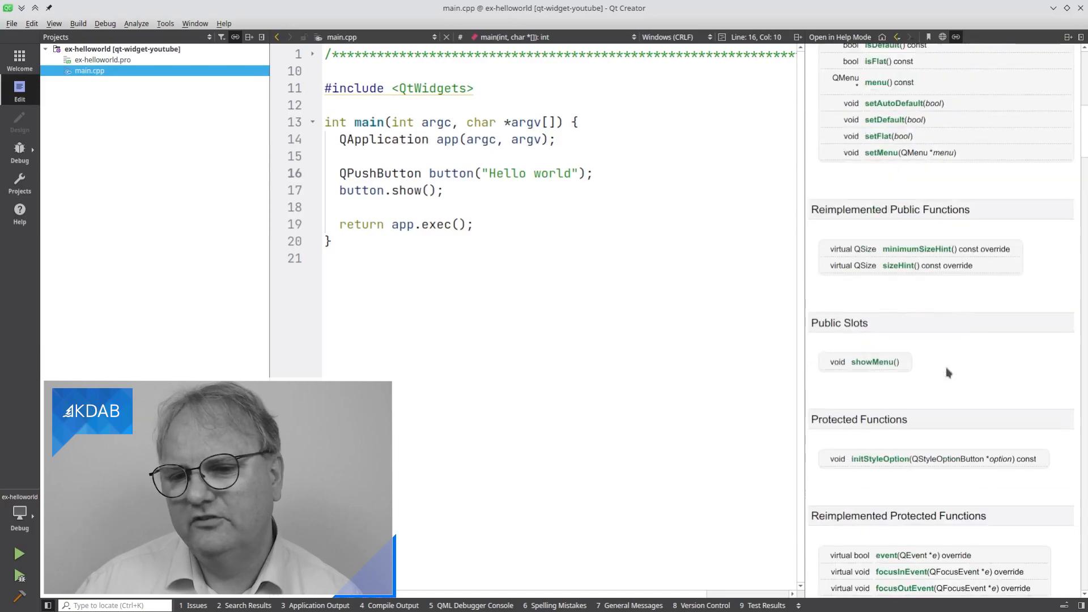
pyautogui.scroll(-3)
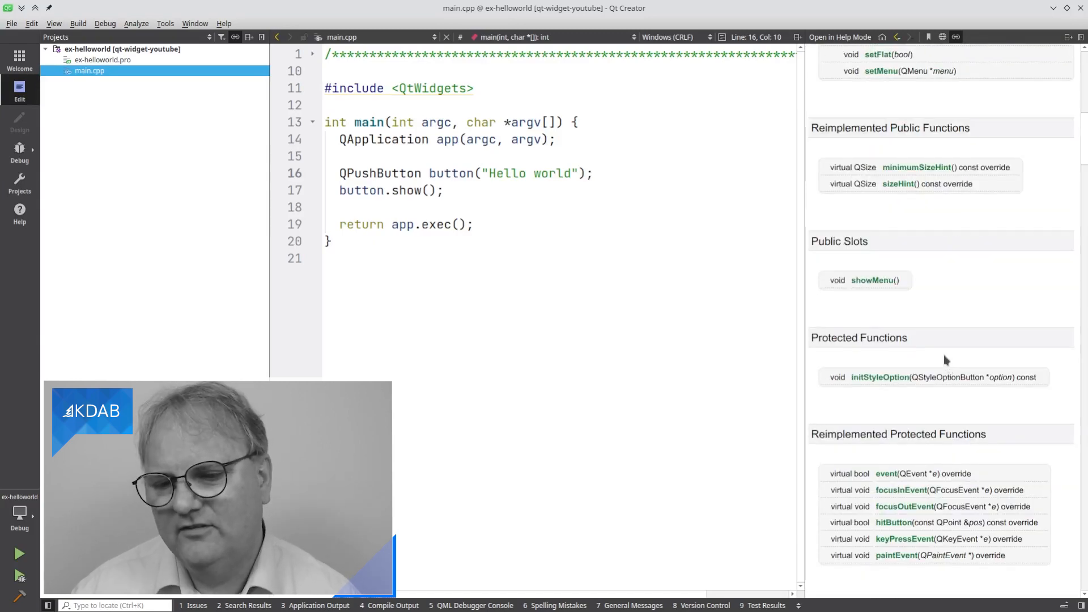
pyautogui.scroll(3)
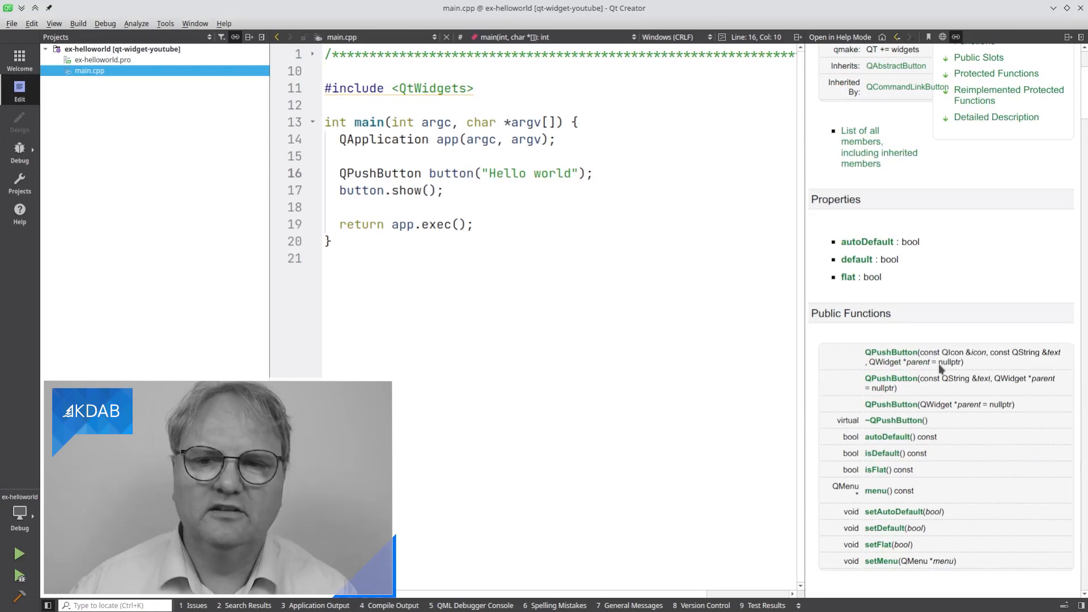
# - Switch the QPushButton reference to full Help mode, back to main.cpp, then Help again
pyautogui.press('F1')
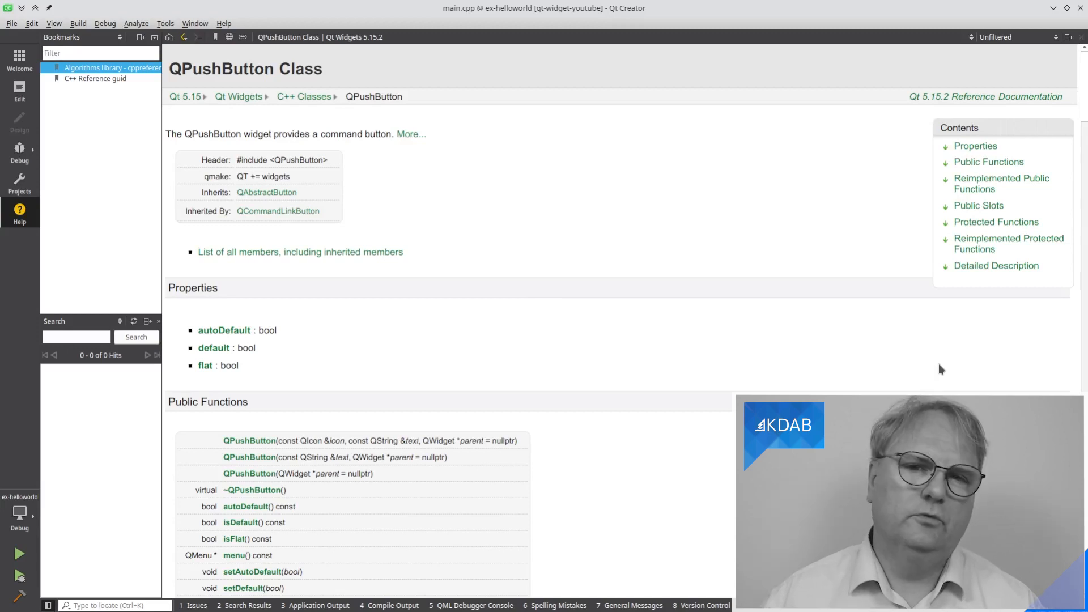
pyautogui.press('Escape')
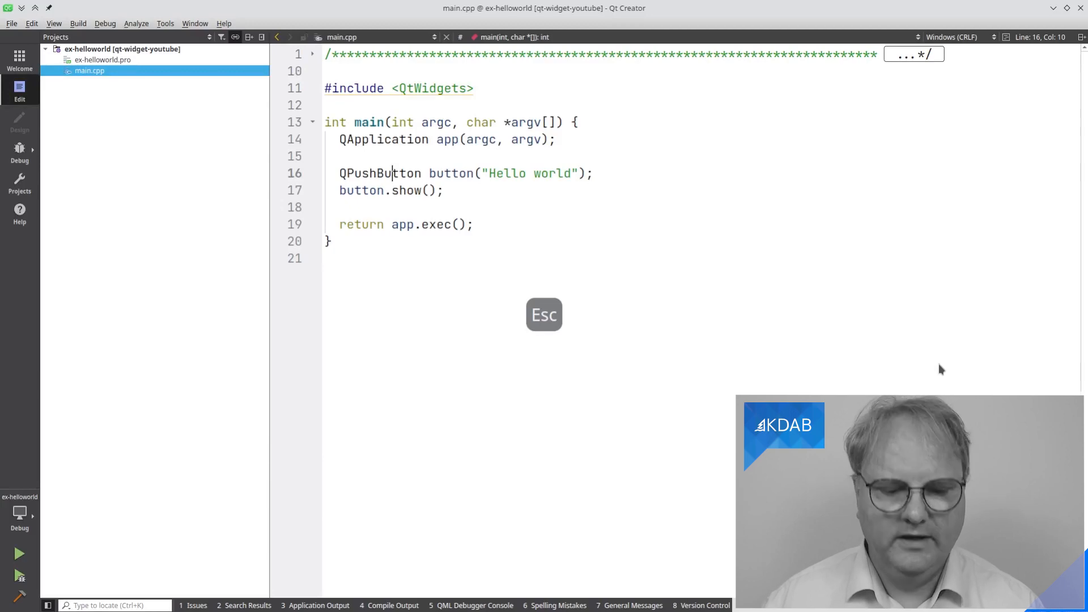
pyautogui.press('F1')
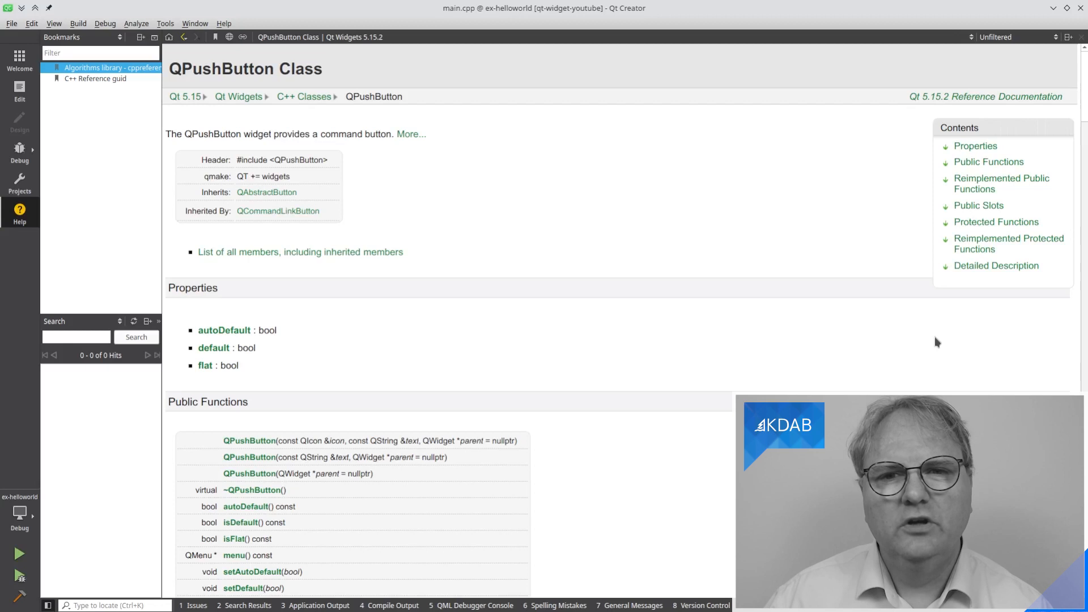
pyautogui.moveTo(932, 338)
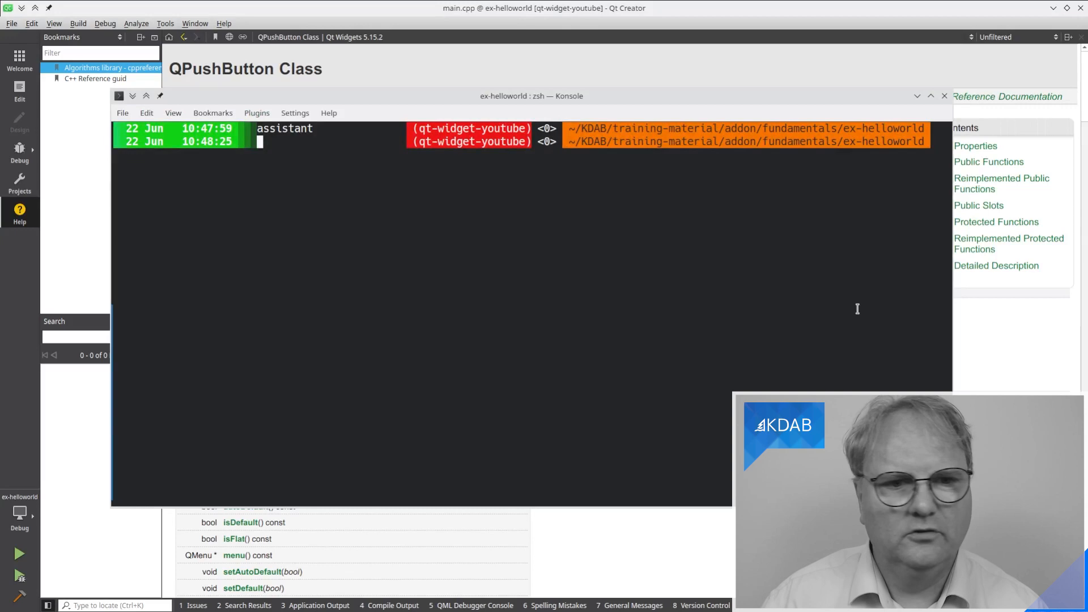
# - Launch standalone Qt Assistant by running 'assistant' in Konsole
pyautogui.write('assistant')
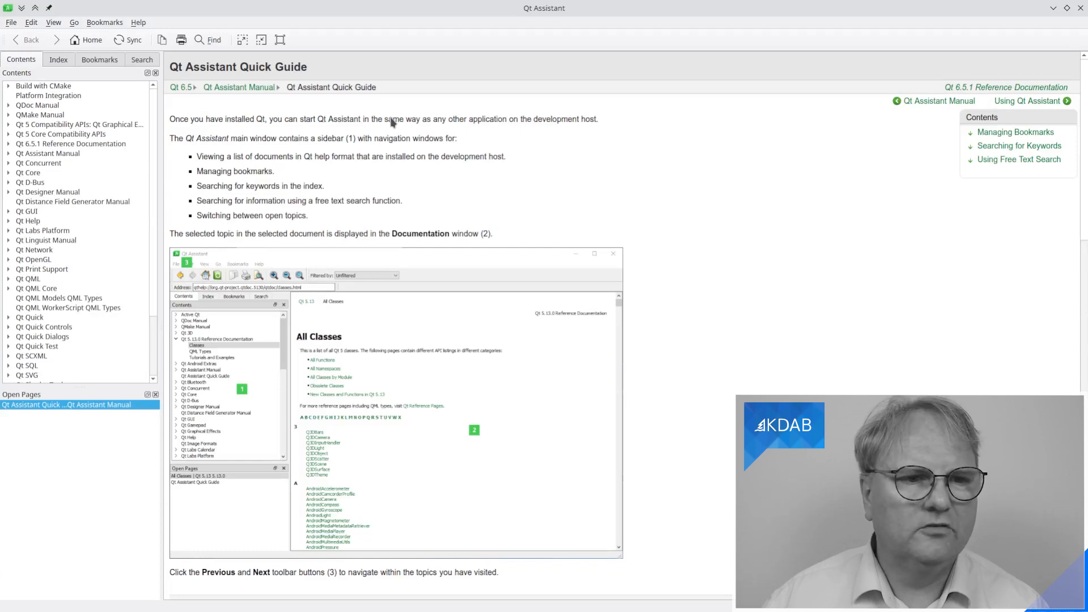
pyautogui.moveTo(727, 198)
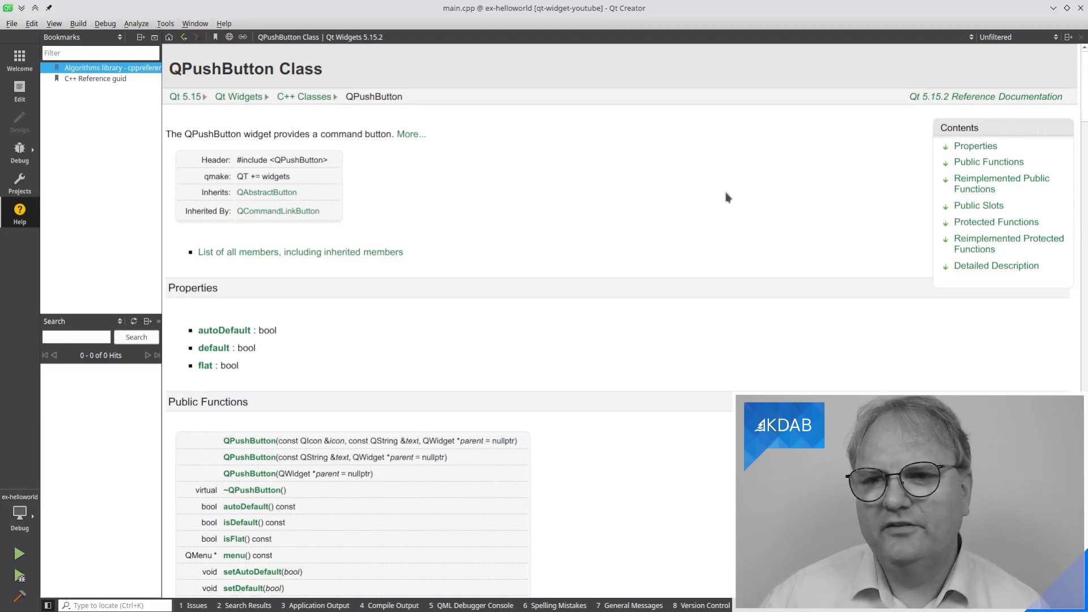
pyautogui.moveTo(507, 288)
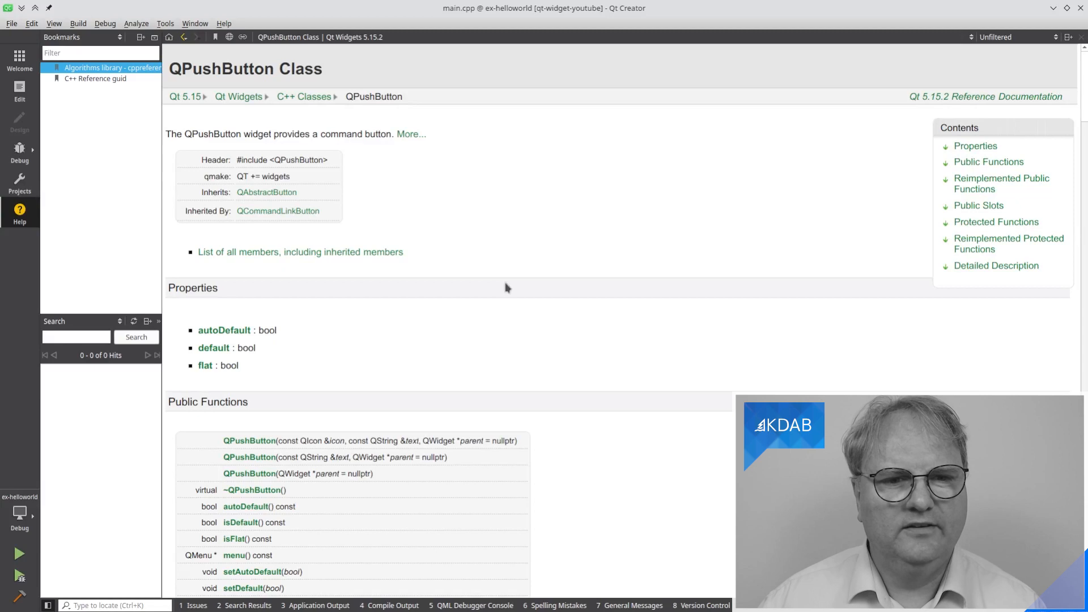
pyautogui.moveTo(306, 160)
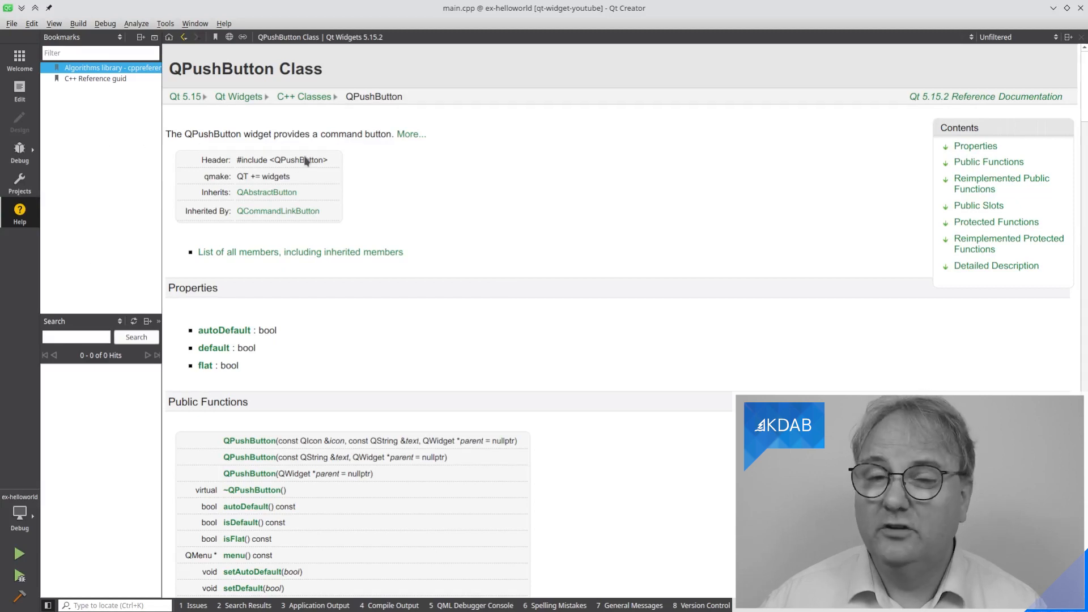
pyautogui.moveTo(334, 164)
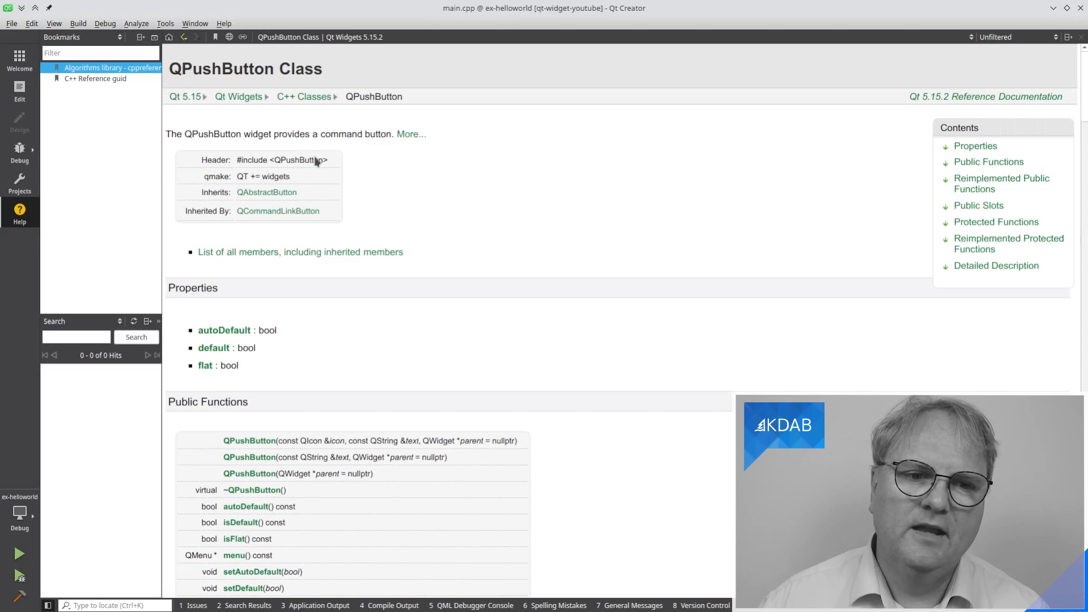
pyautogui.moveTo(294, 186)
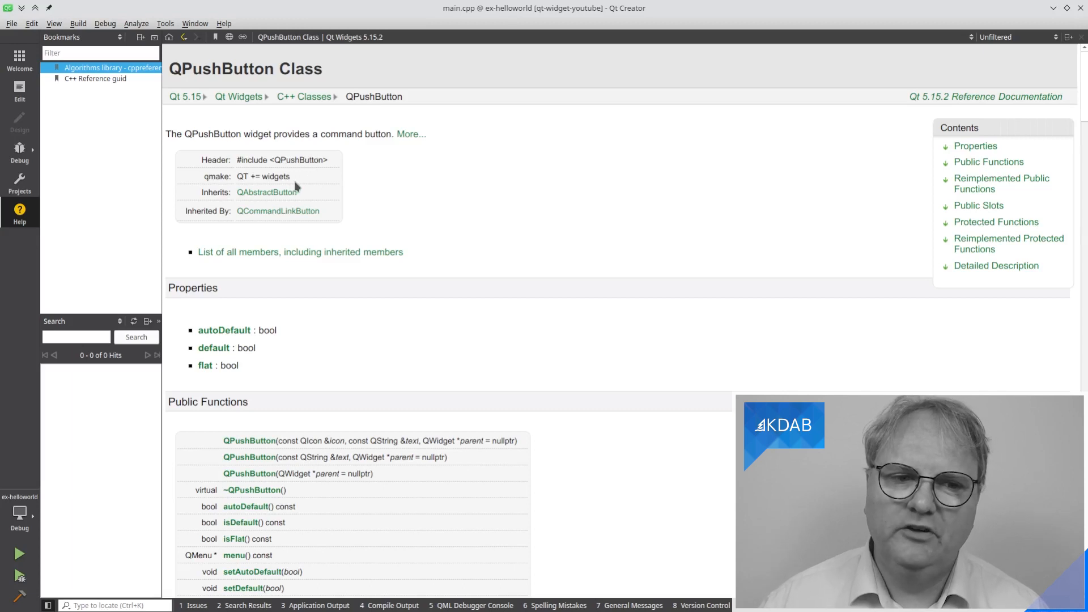
pyautogui.moveTo(283, 183)
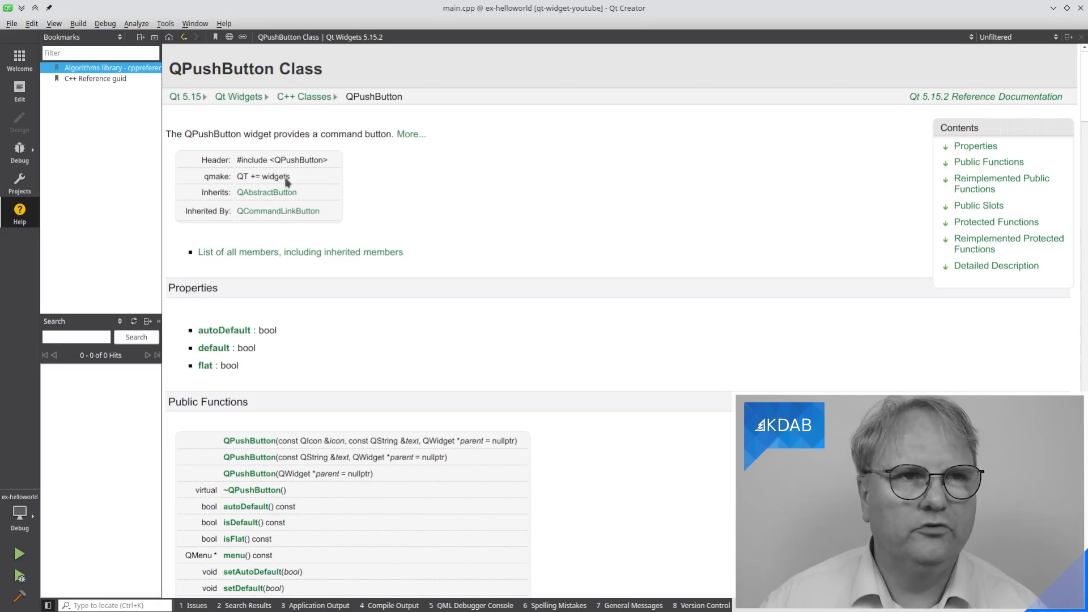
pyautogui.moveTo(291, 181)
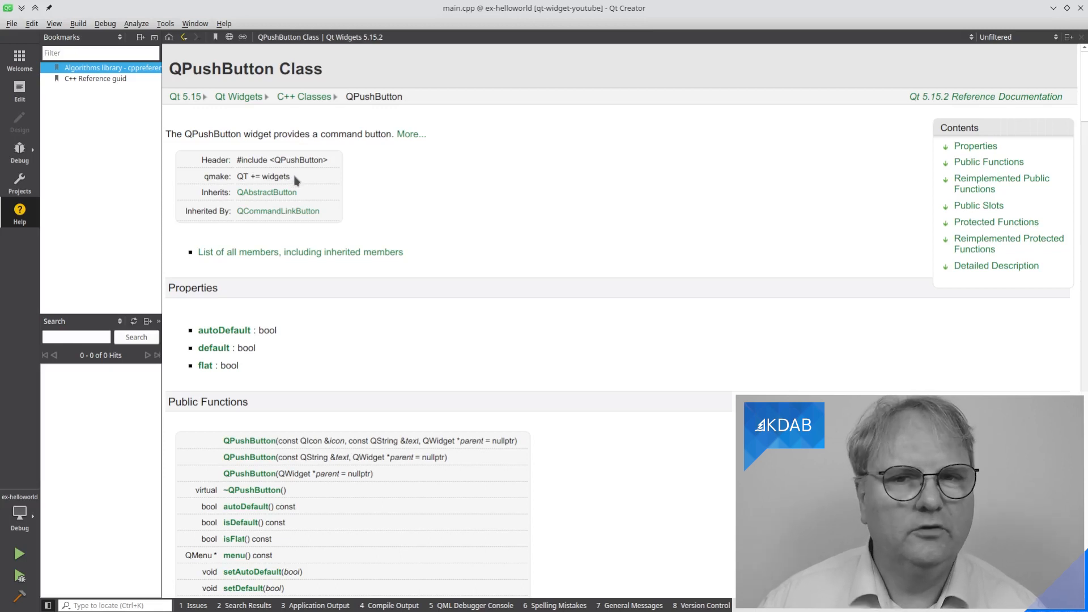
pyautogui.moveTo(264, 185)
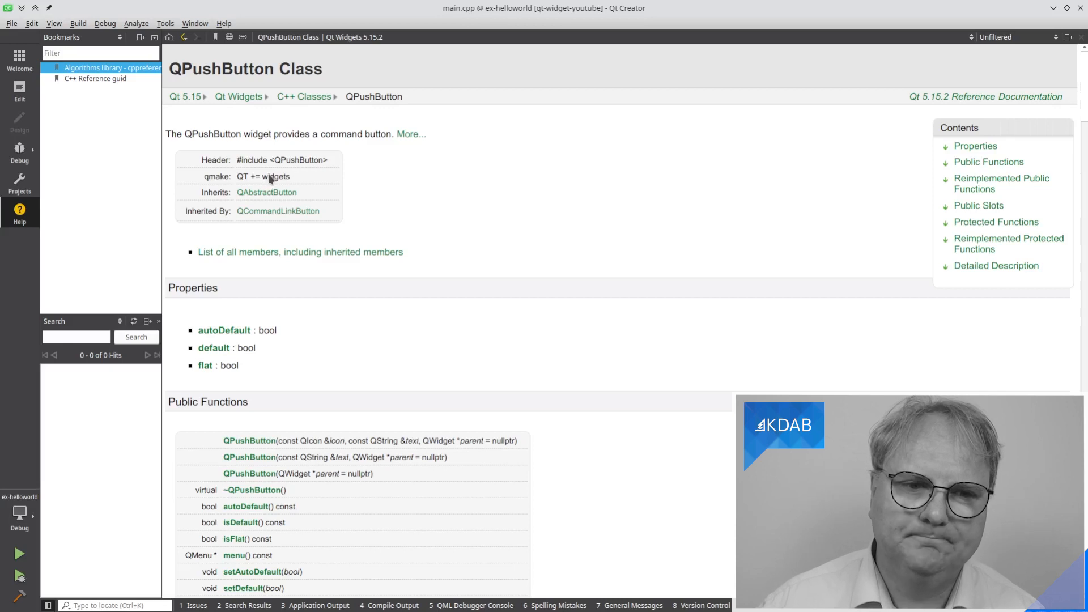
pyautogui.moveTo(266, 192)
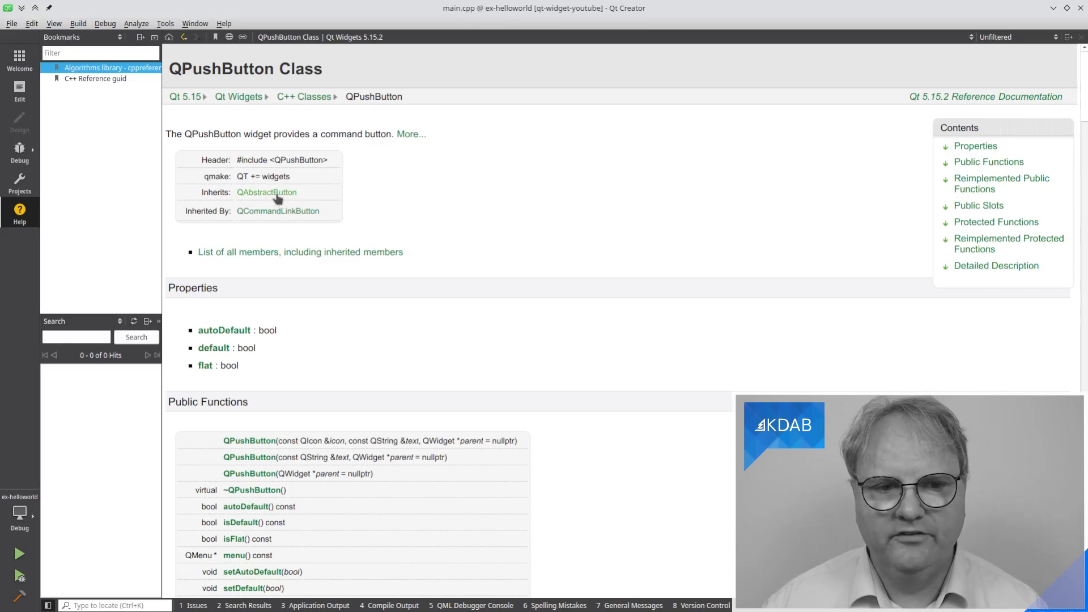
pyautogui.moveTo(206, 222)
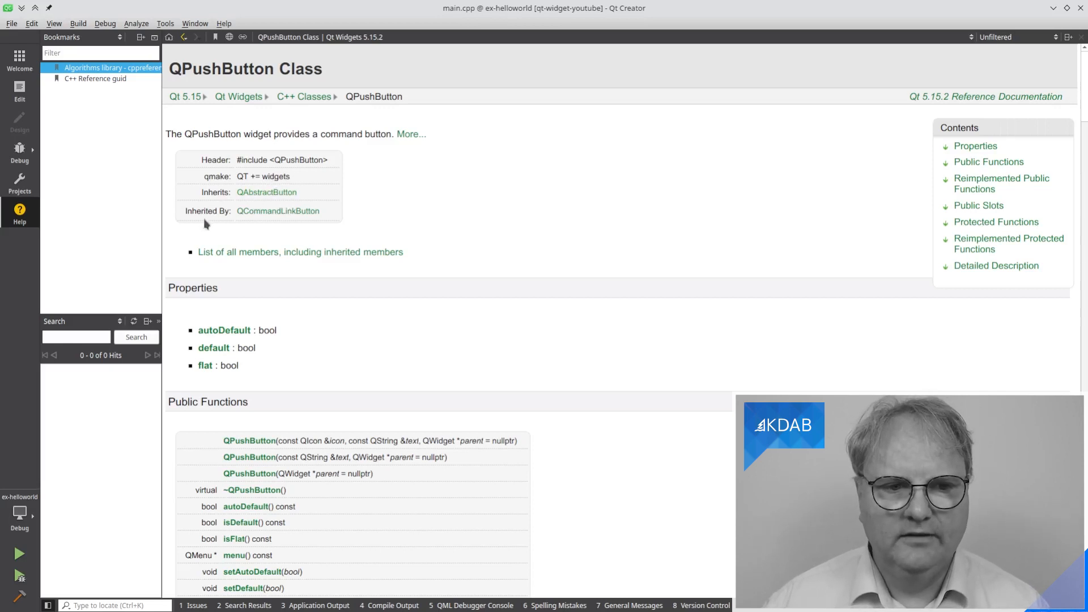
pyautogui.moveTo(283, 222)
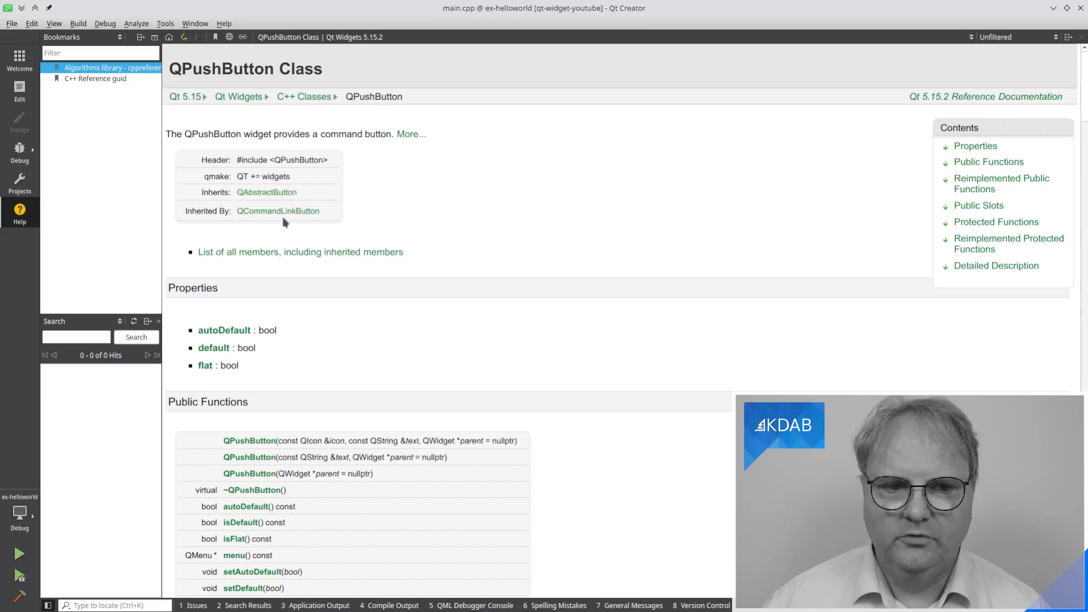
pyautogui.moveTo(294, 215)
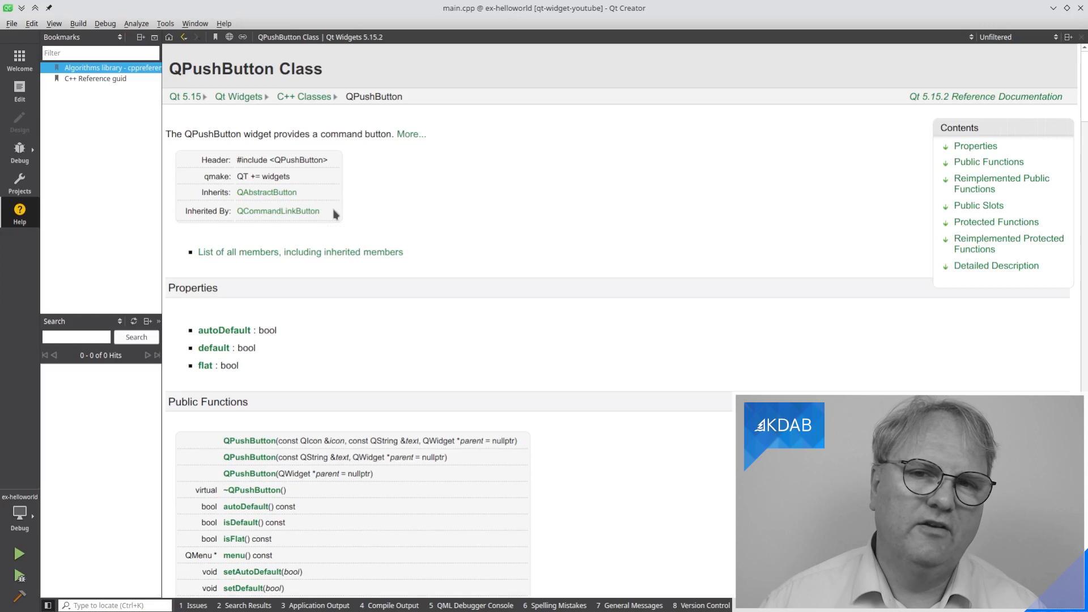
pyautogui.moveTo(544, 222)
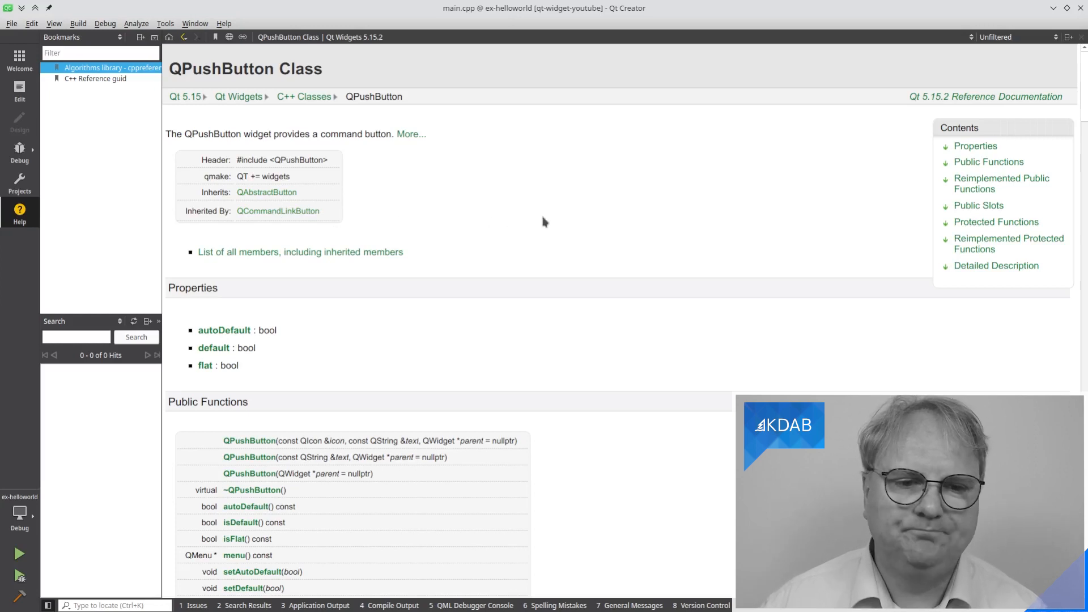
pyautogui.moveTo(200, 224)
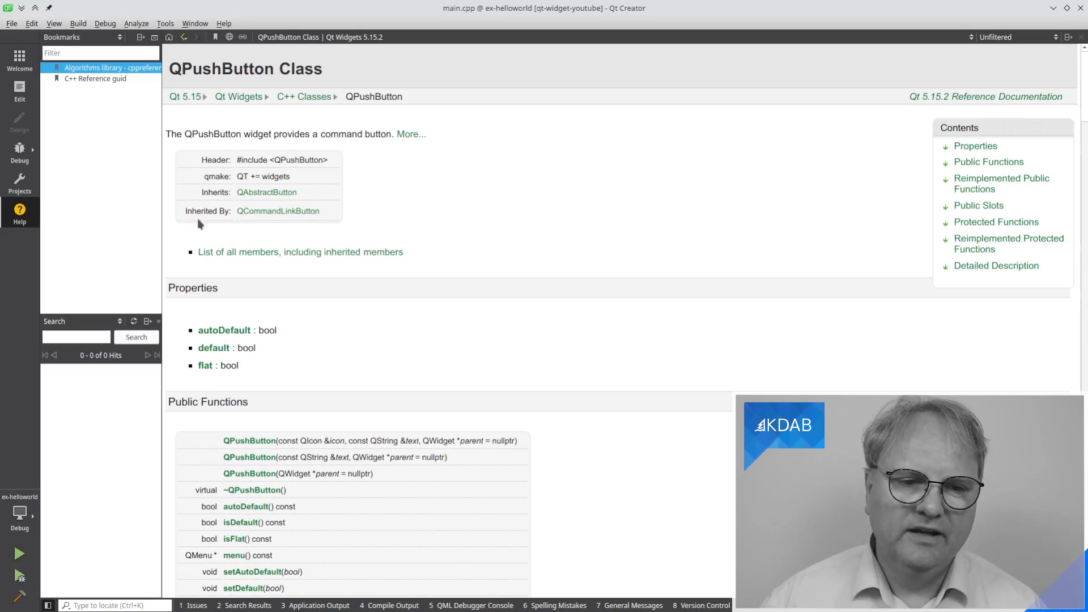
pyautogui.moveTo(136, 303)
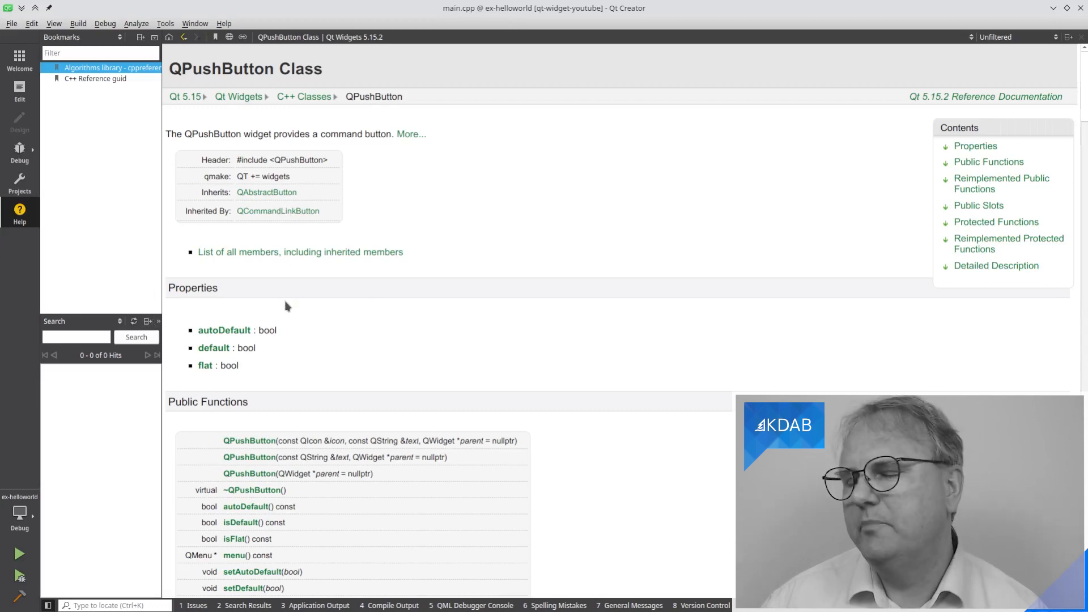
pyautogui.moveTo(309, 291)
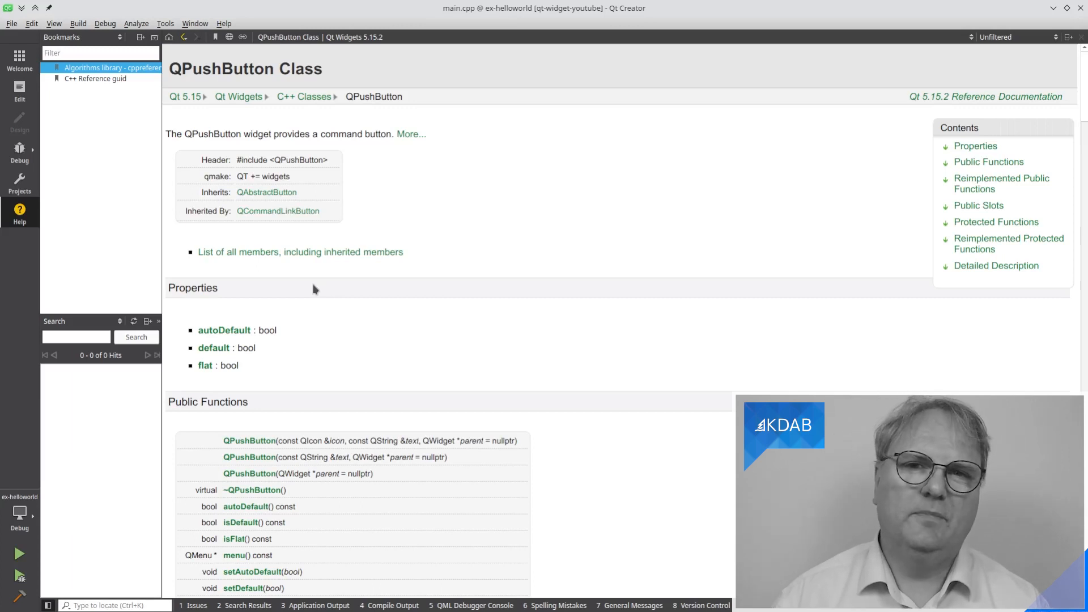
pyautogui.moveTo(304, 304)
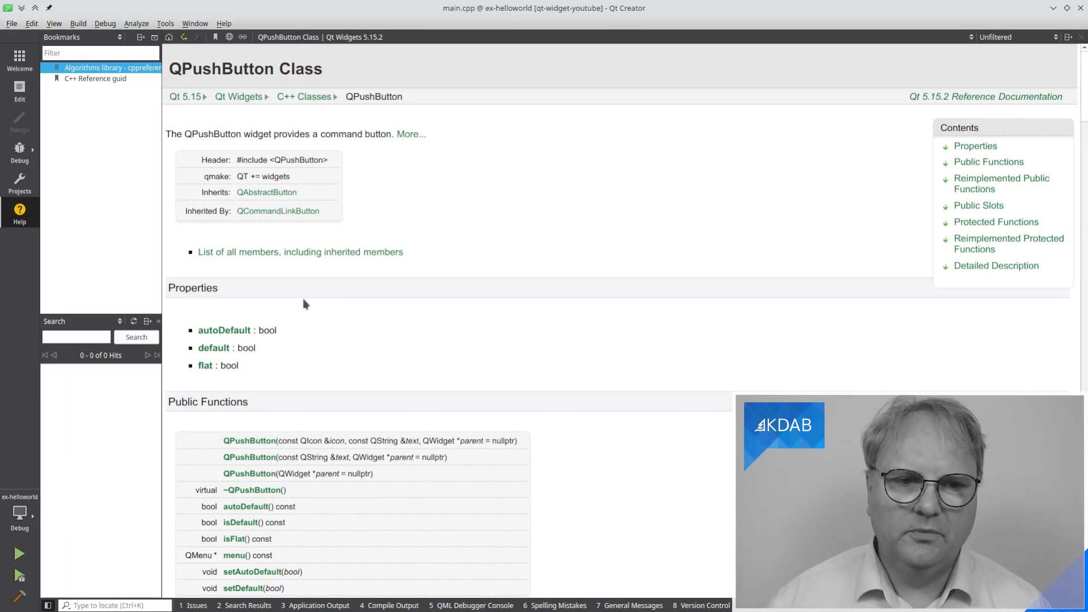
# - Follow the QAbstractButton link in the QPushButton page's Inherits row
pyautogui.click(266, 192)
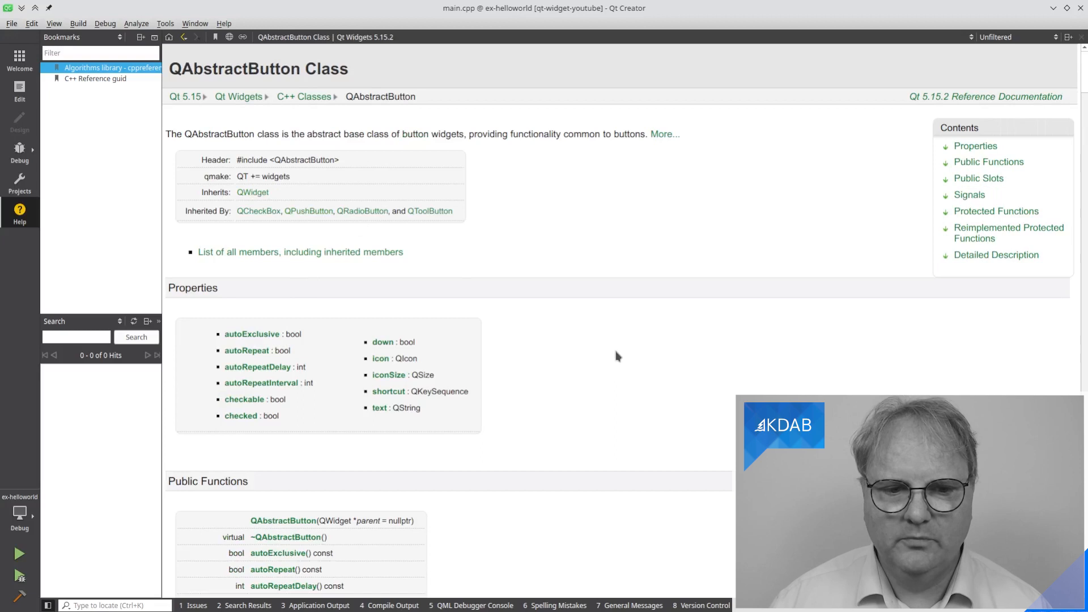
pyautogui.moveTo(555, 356)
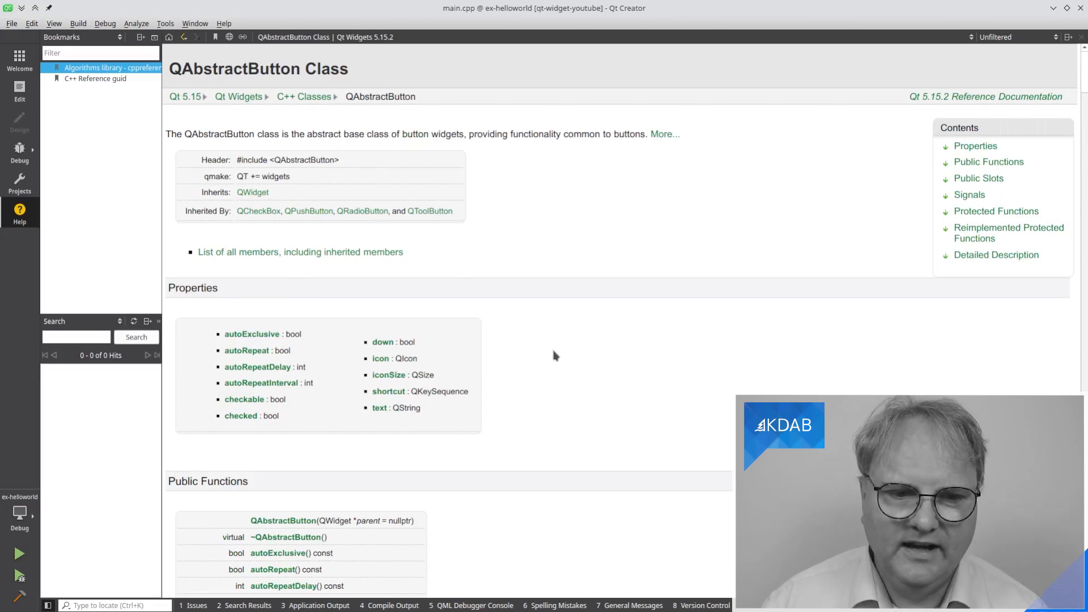
pyautogui.moveTo(330, 415)
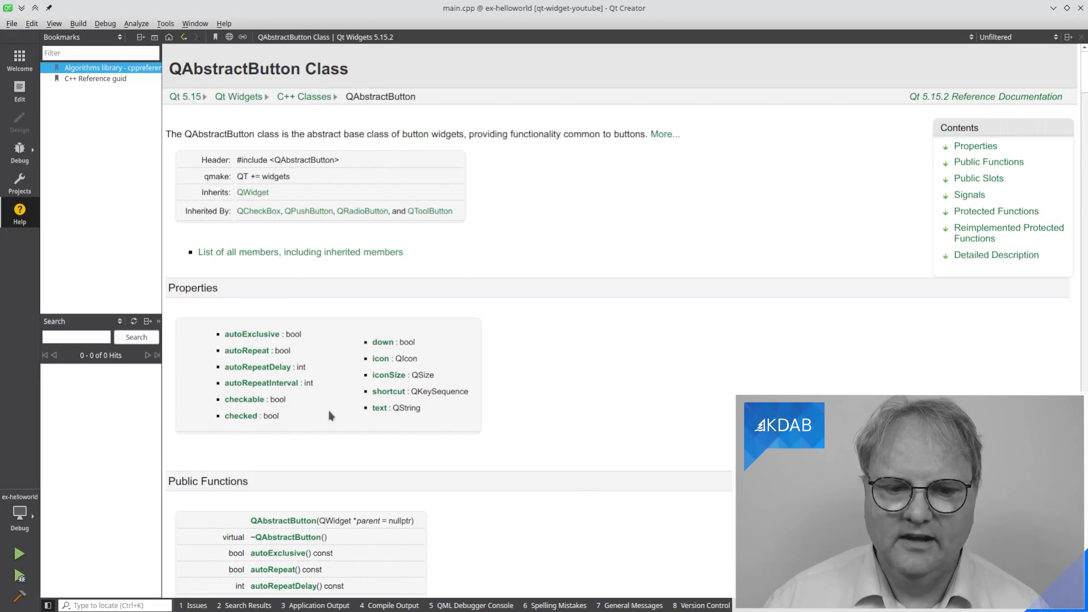
pyautogui.moveTo(436, 426)
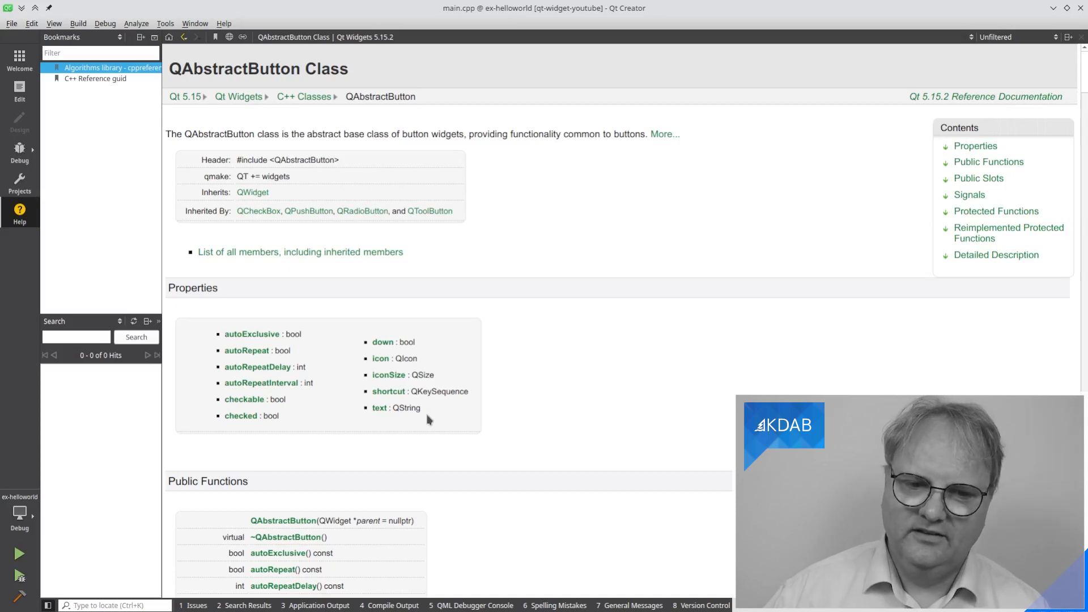
pyautogui.moveTo(389, 374)
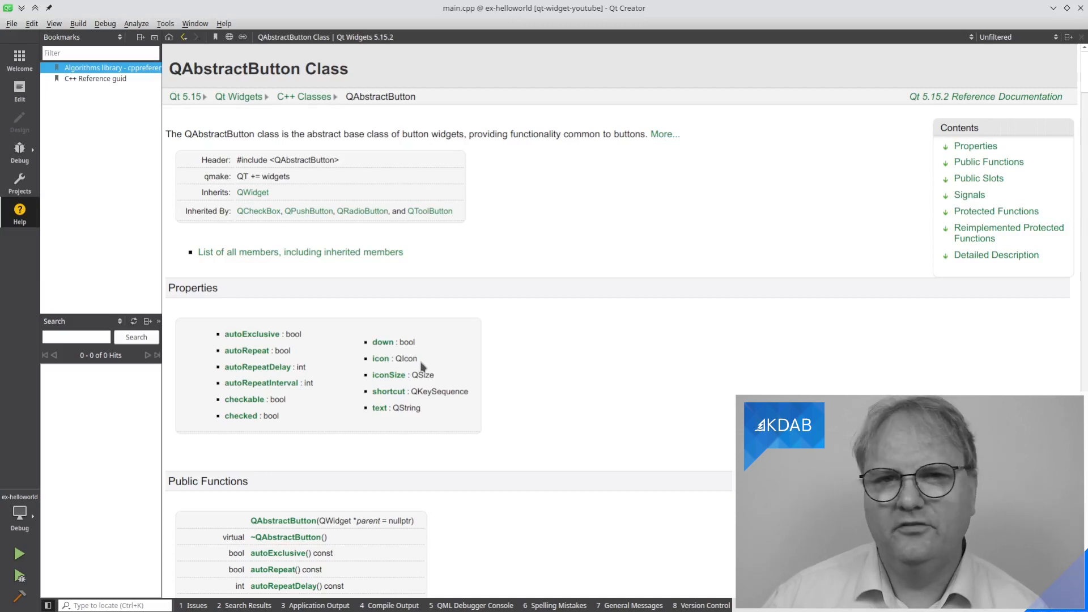
pyautogui.moveTo(436, 448)
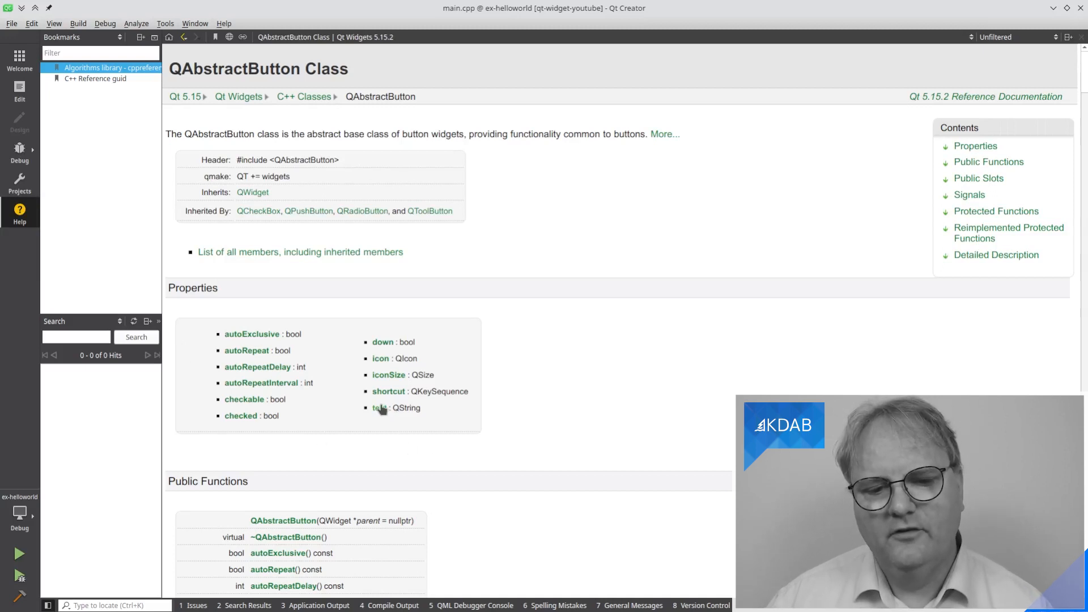
pyautogui.moveTo(401, 421)
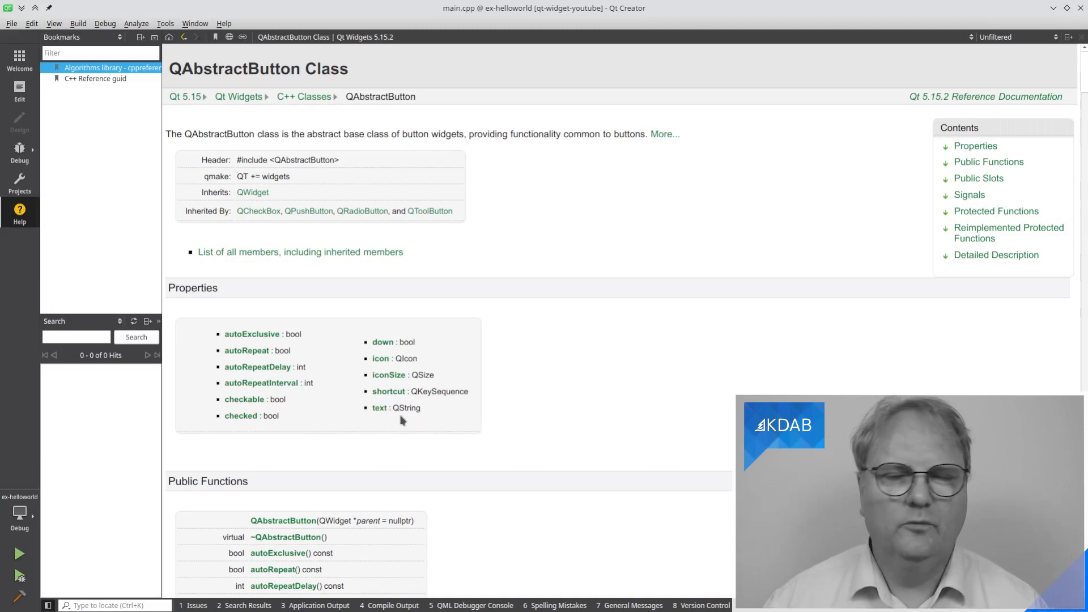
pyautogui.moveTo(482, 444)
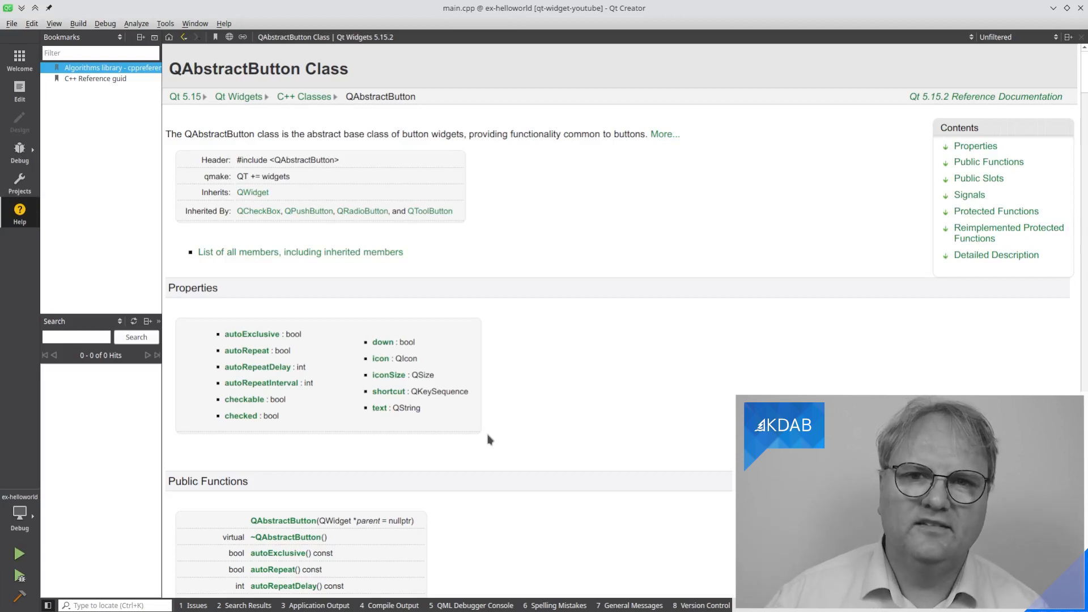
pyautogui.moveTo(379, 408)
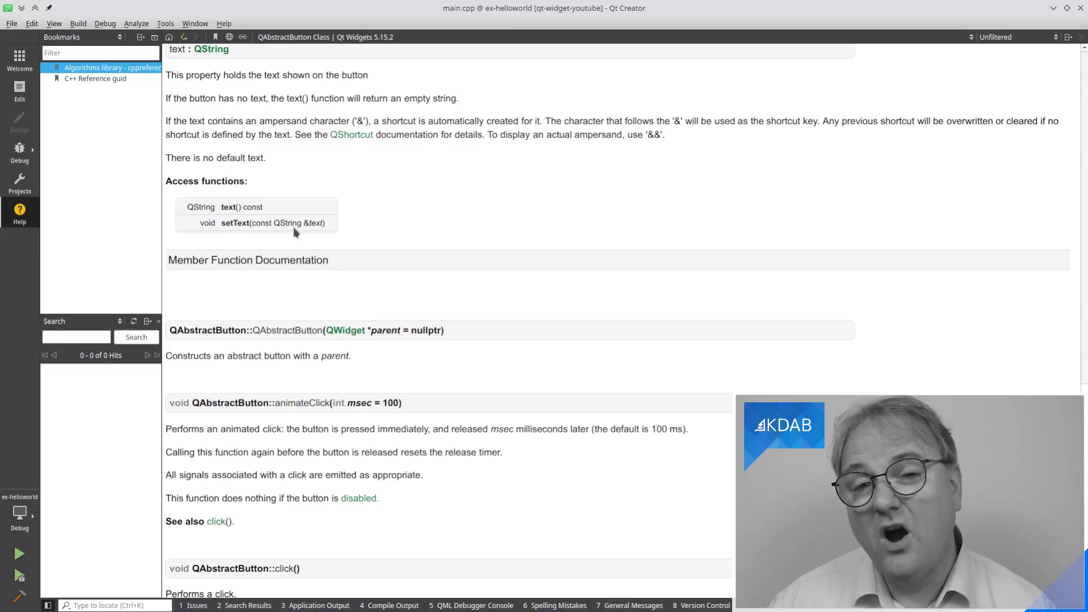
pyautogui.moveTo(182, 161)
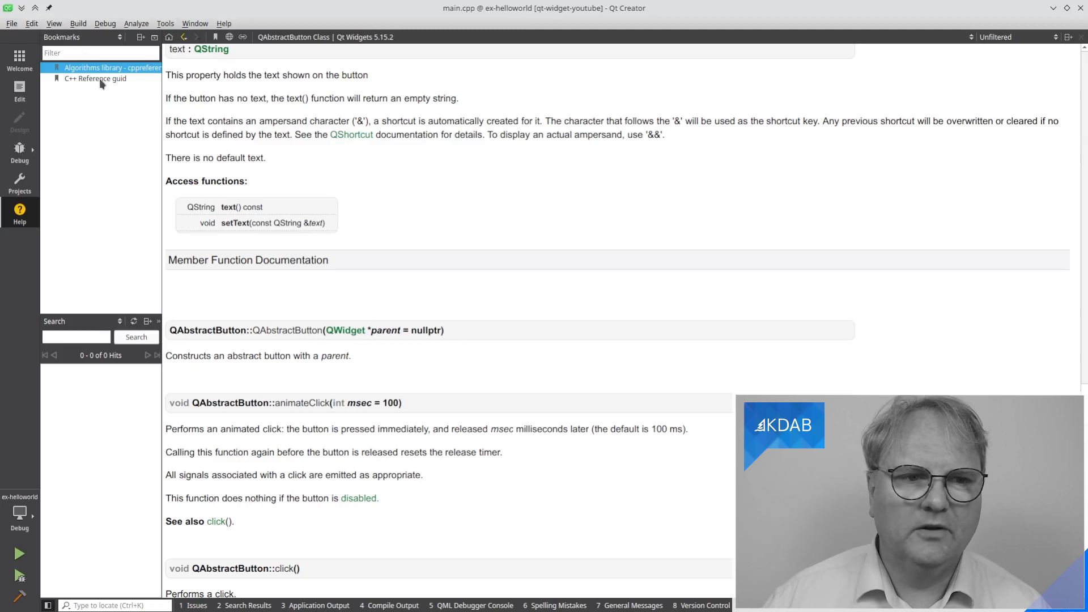
# - Open the C++ Reference guide bookmark after reading the text property documentation
pyautogui.click(96, 78)
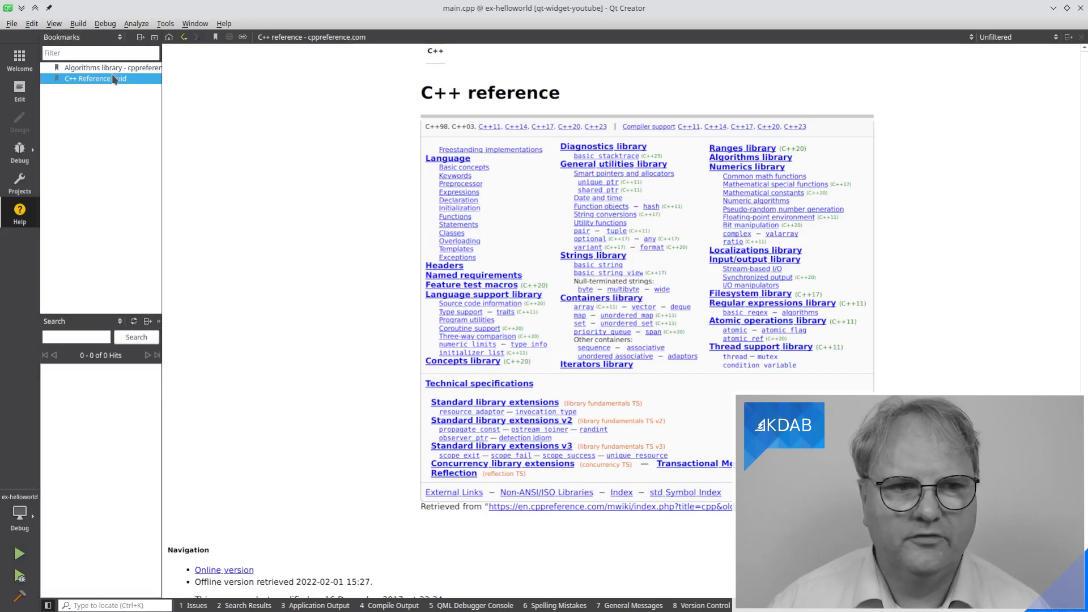
# - Open the Algorithms library bookmark in the C++ reference
pyautogui.click(104, 67)
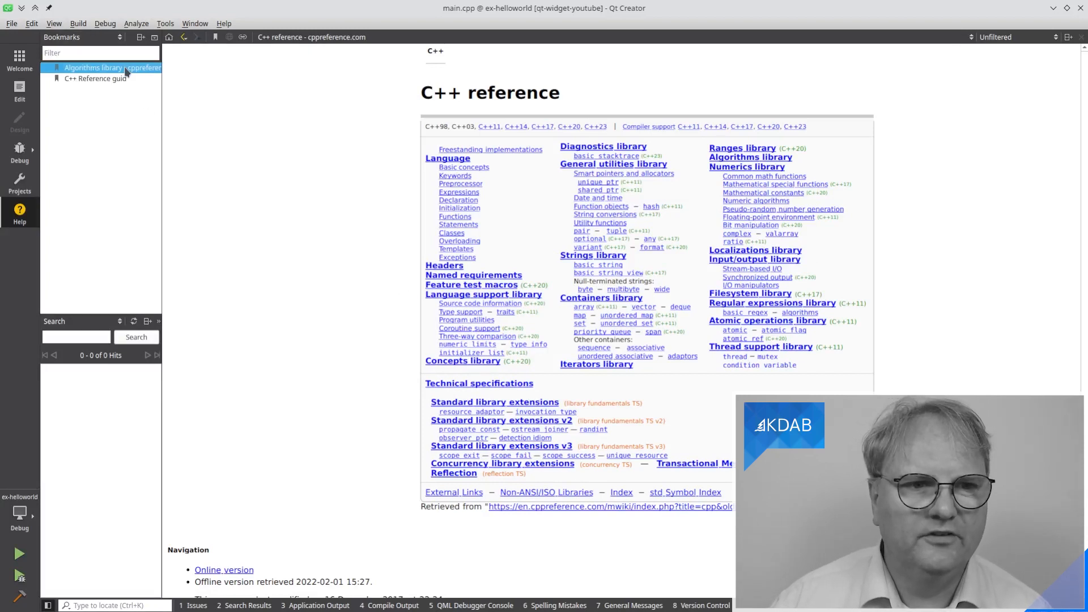
pyautogui.click(108, 68)
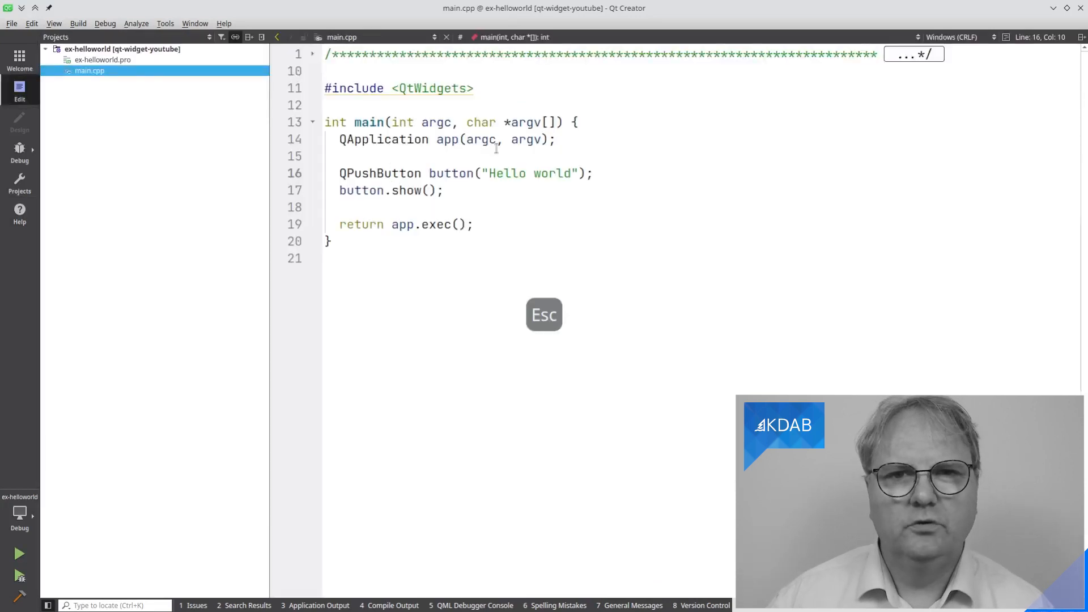
pyautogui.press('Escape')
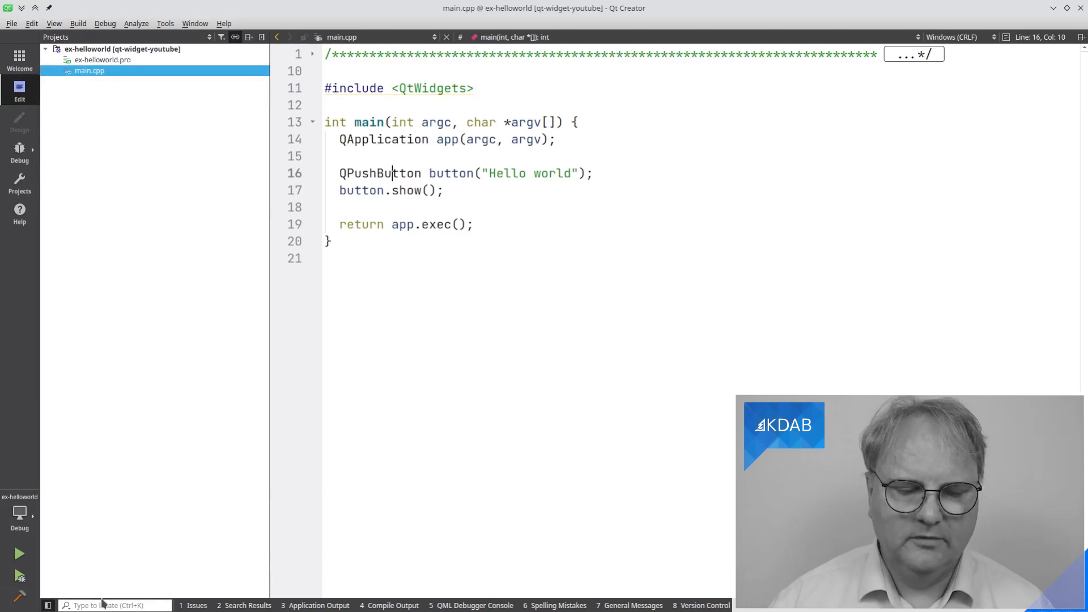
pyautogui.moveTo(862, 263)
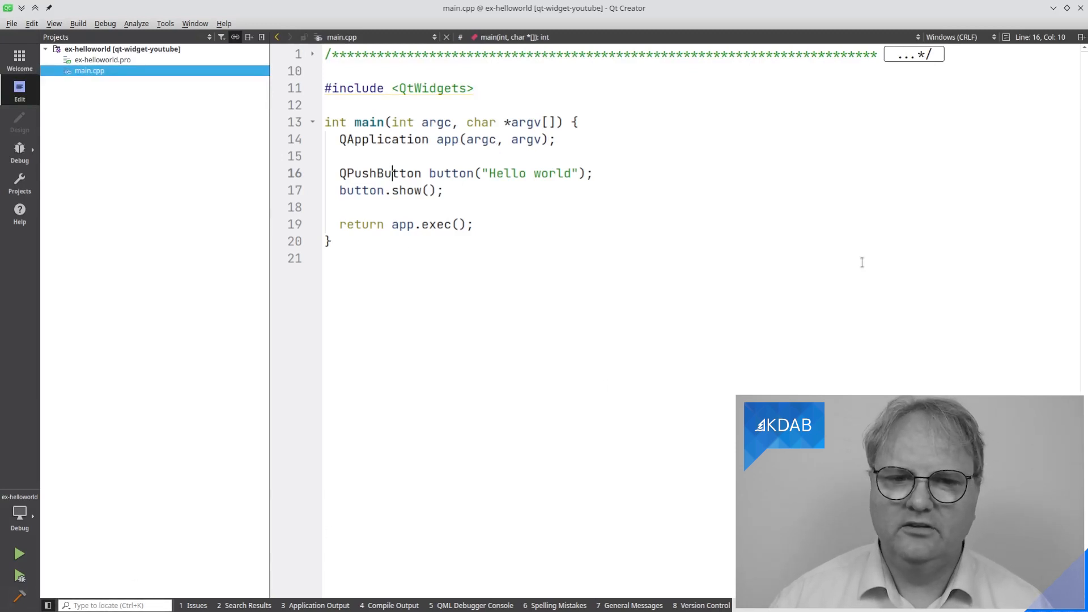
pyautogui.press('Ctrl+K')
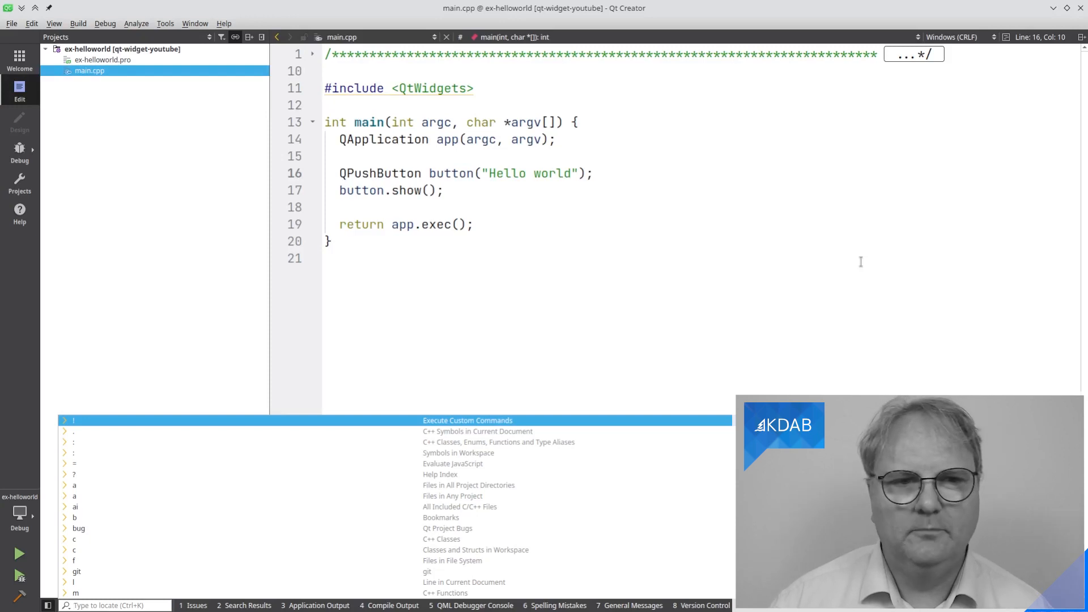
pyautogui.moveTo(144, 90)
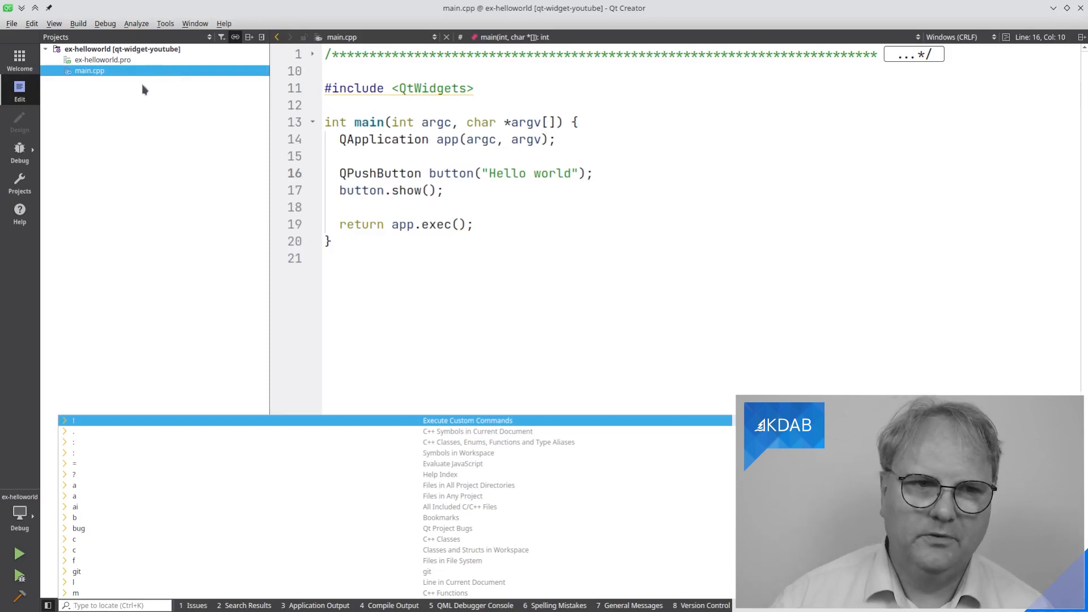
pyautogui.moveTo(571, 185)
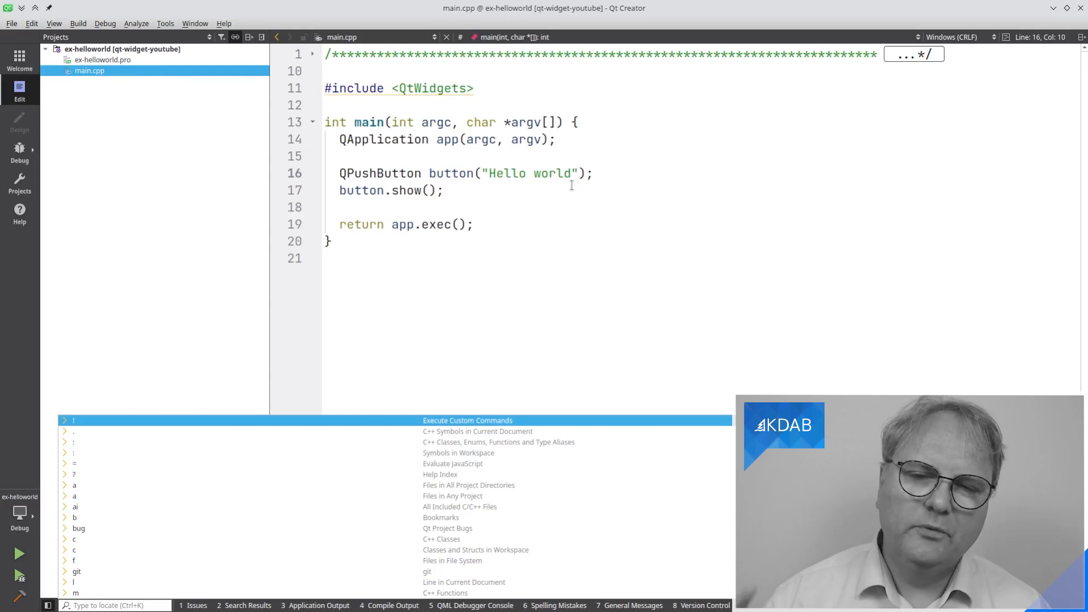
# - Type the QTcpSocket help-index query into the locator
pyautogui.write('a')
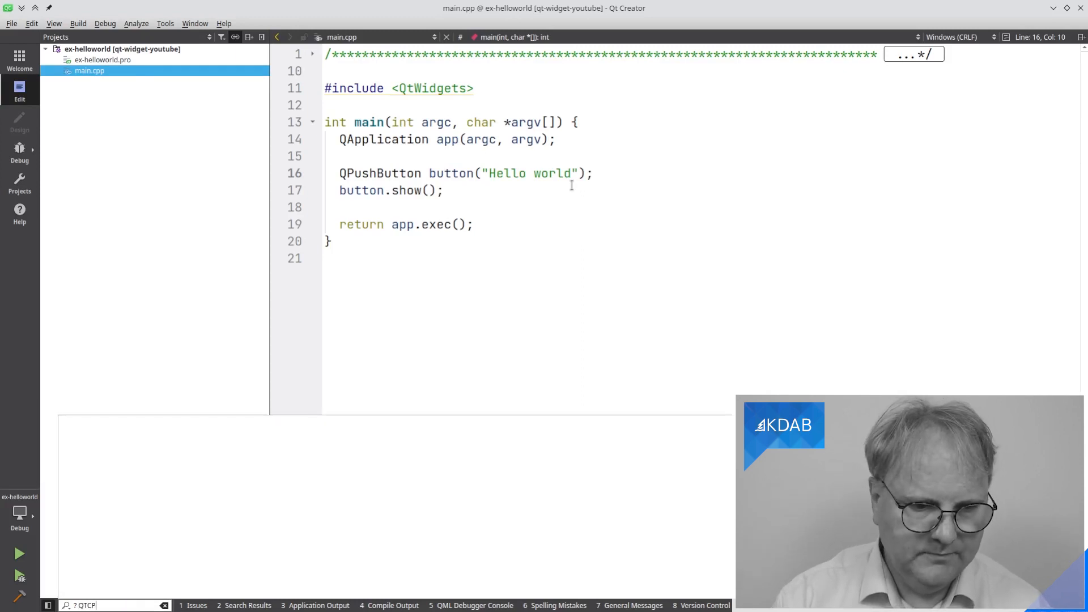
pyautogui.write('p')
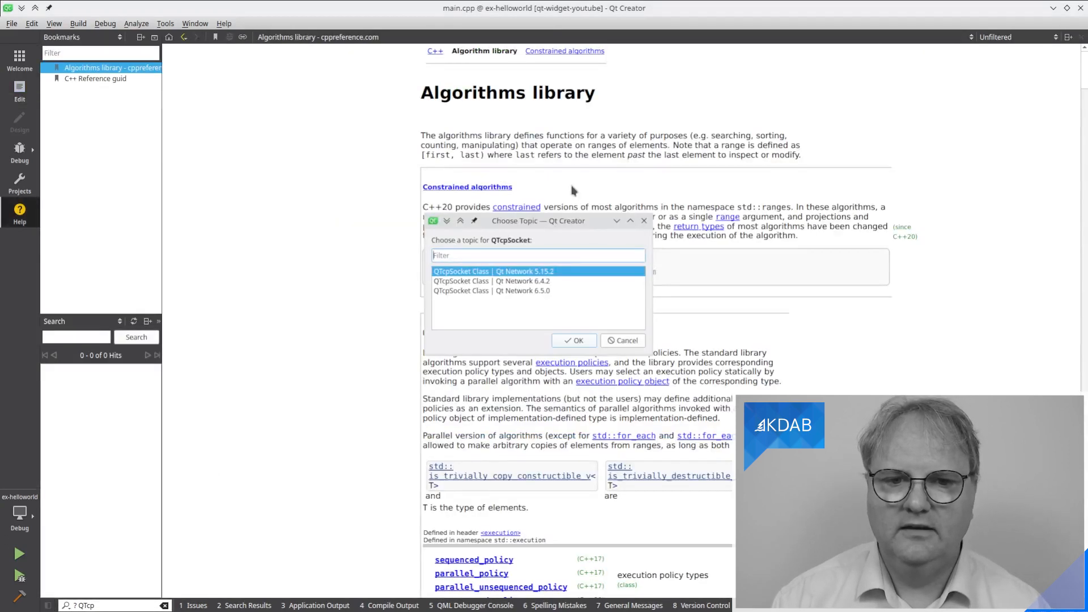
pyautogui.moveTo(562, 290)
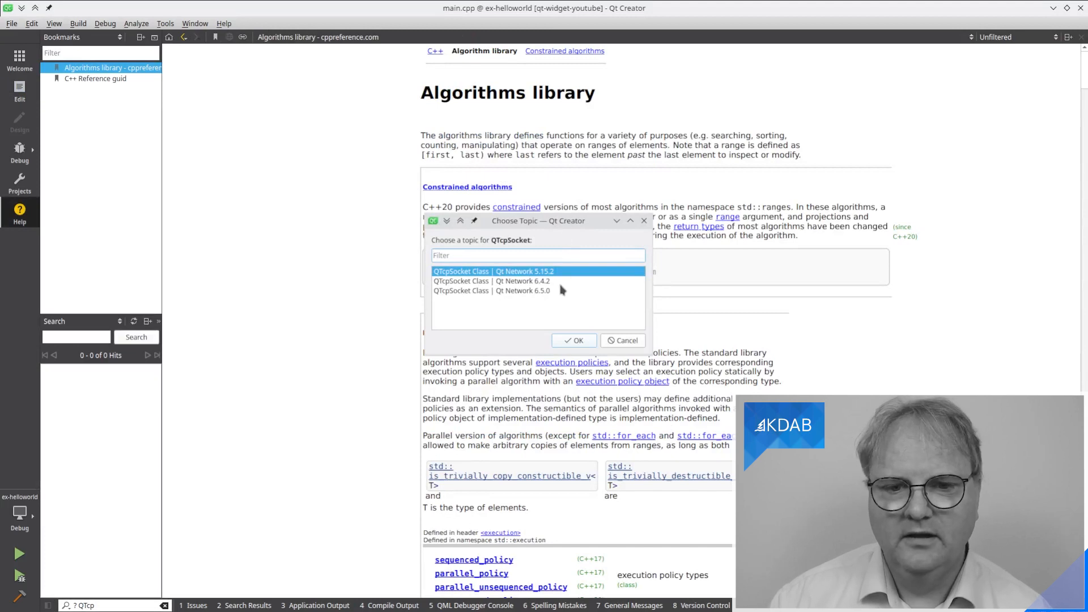
pyautogui.moveTo(543, 302)
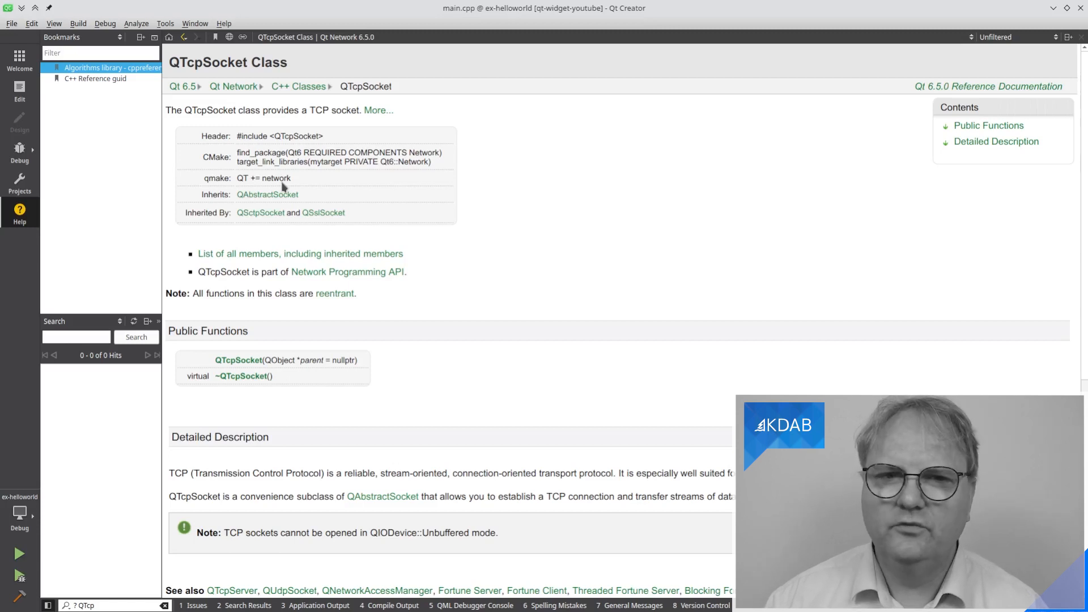
# - Leave the Qt Network 6.5.0 QTcpSocket reference and return to editing main.cpp
pyautogui.press('Escape')
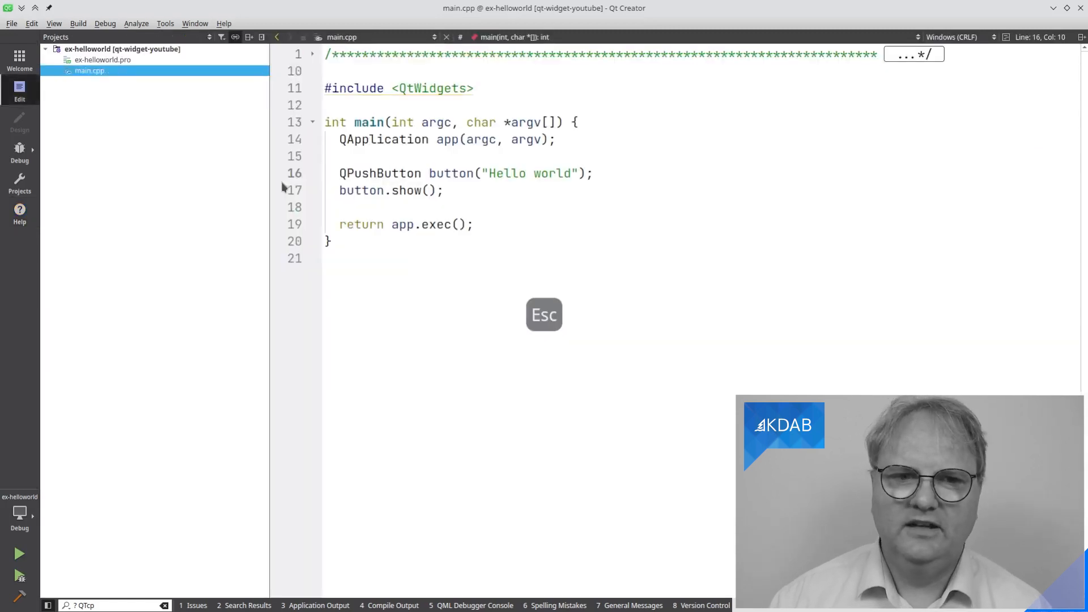
pyautogui.press('Escape')
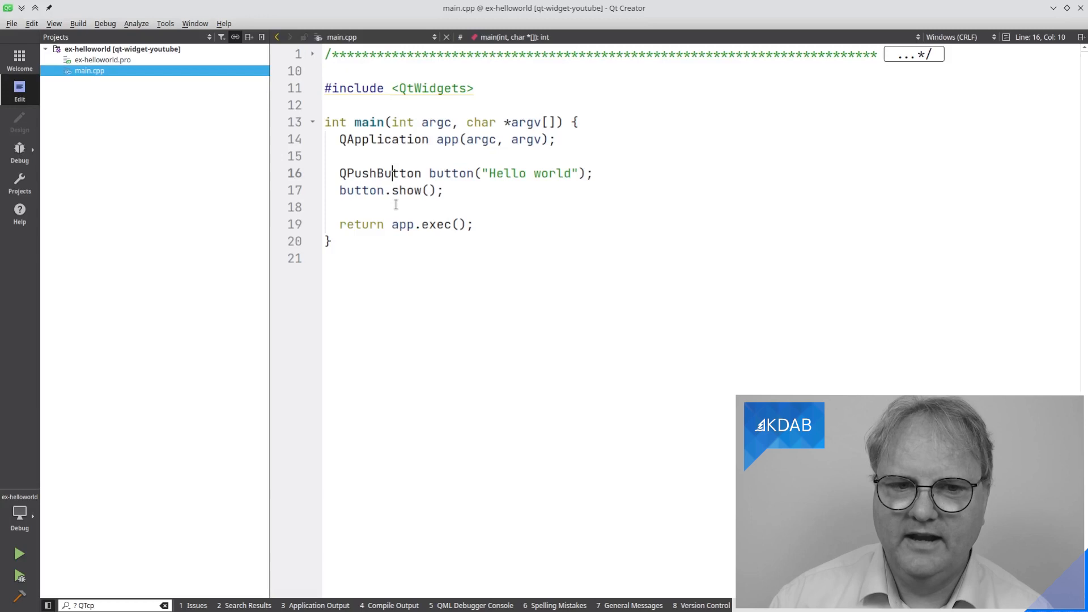
pyautogui.press('F2')
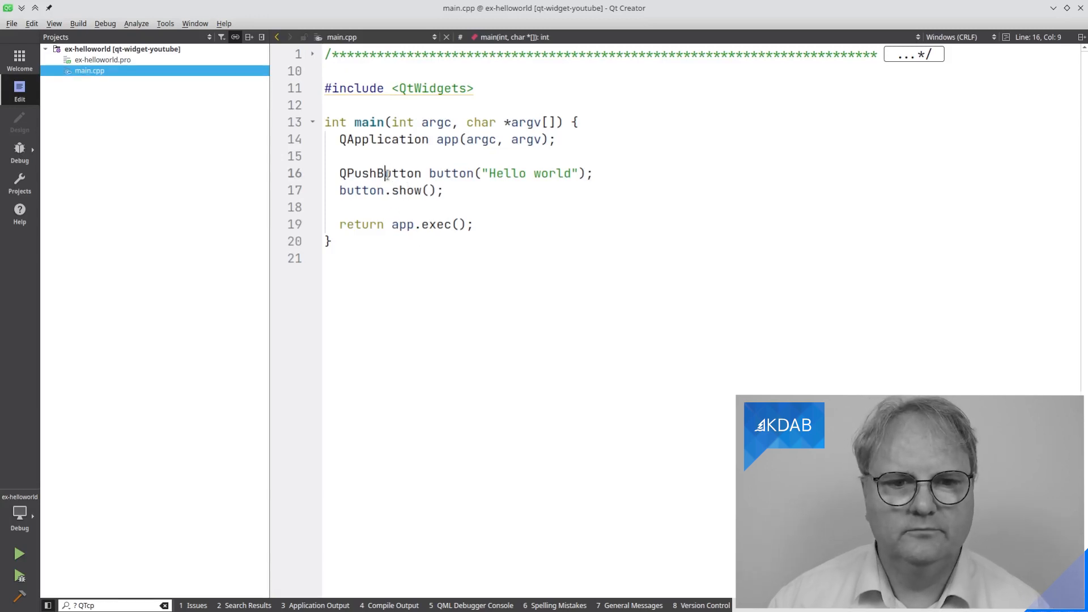
pyautogui.press('F2')
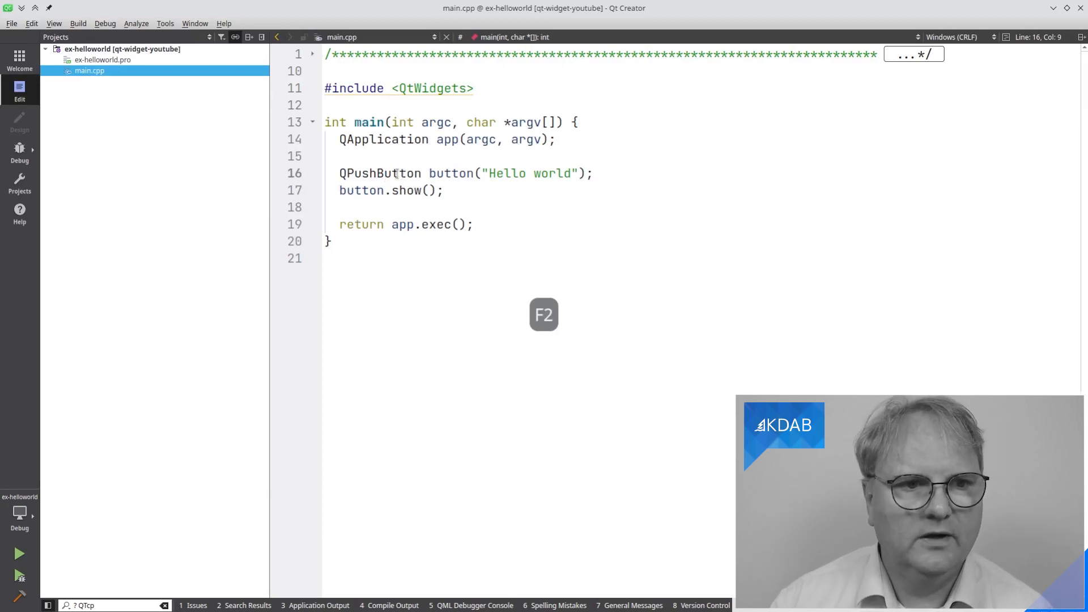
pyautogui.moveTo(346, 156)
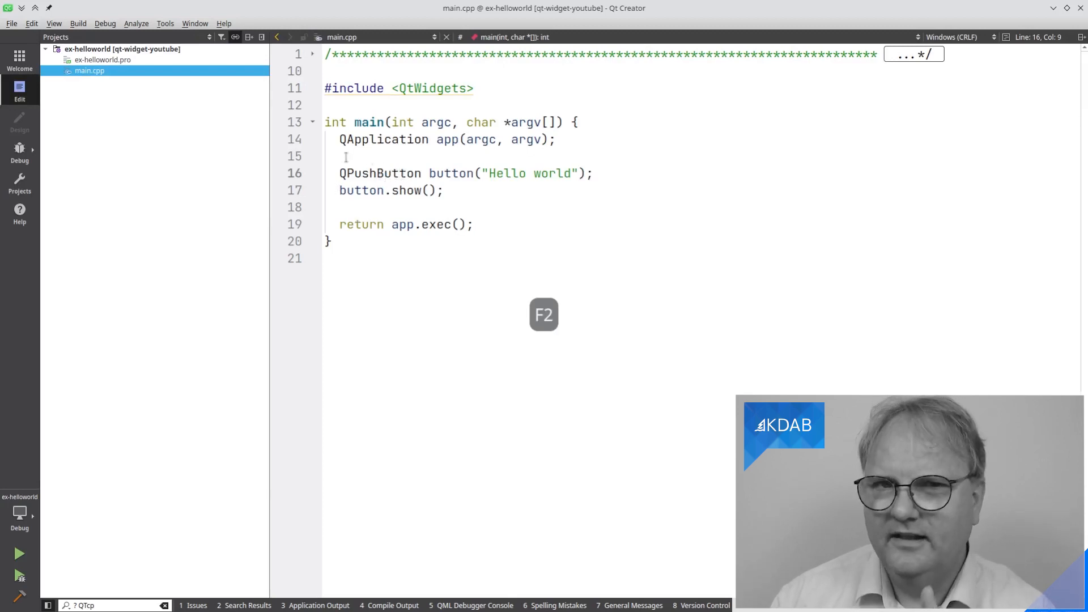
pyautogui.press('F2')
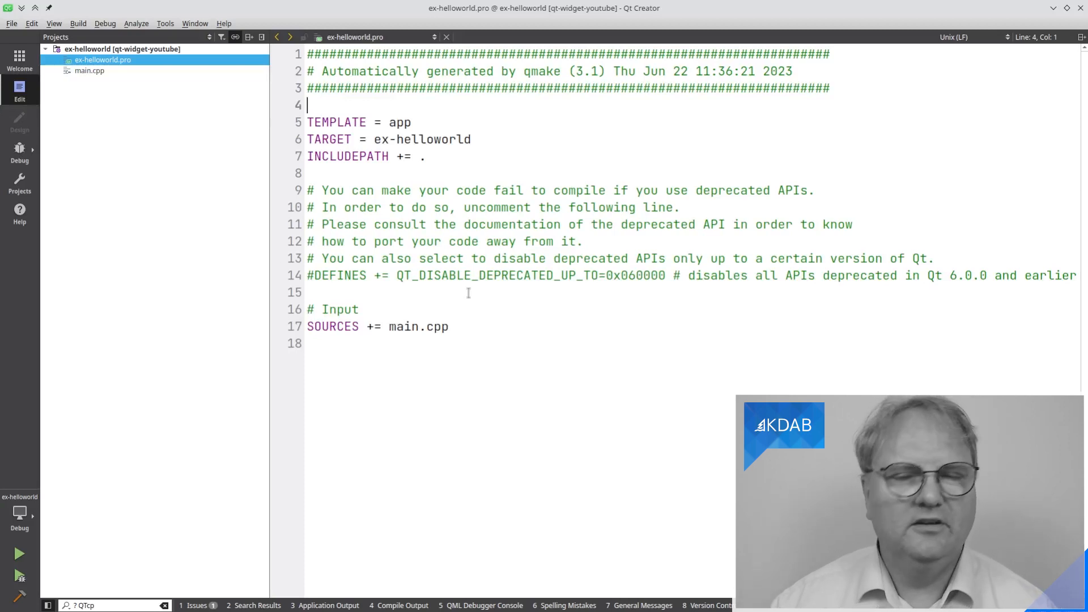
pyautogui.moveTo(468, 299)
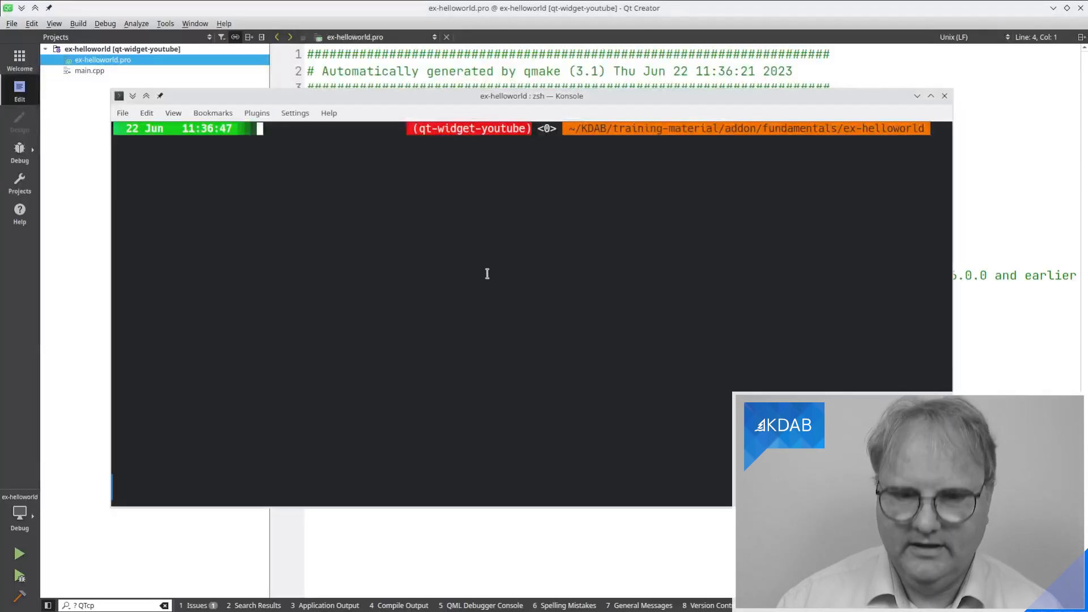
# - Revert ex-helloworld.pro with git restore and reload the changed file in Qt Creator
pyautogui.write('git resot')
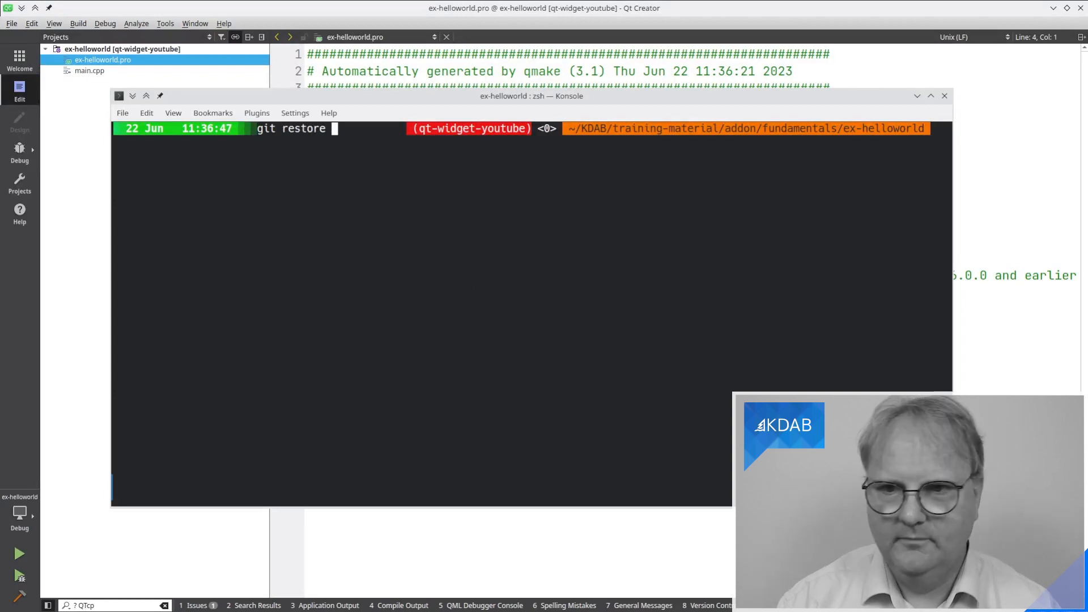
pyautogui.write('rx')
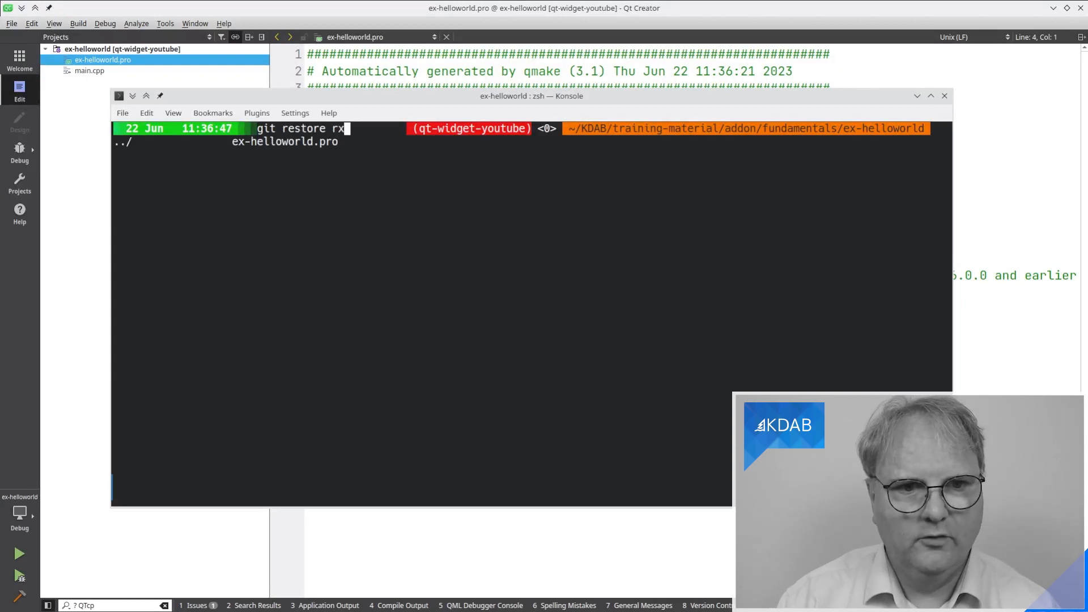
pyautogui.press('BackSpace')
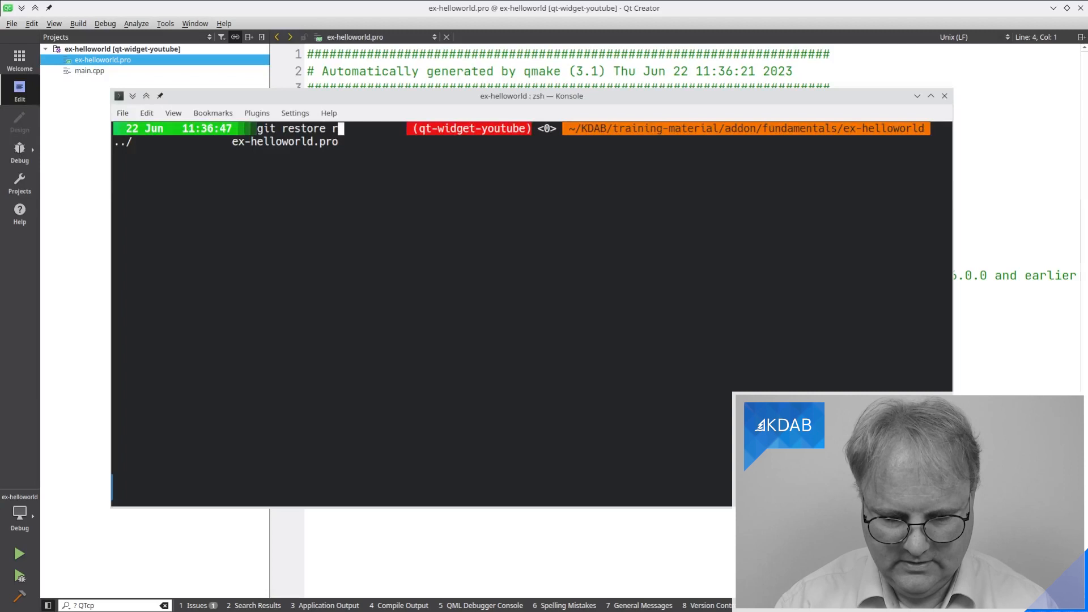
pyautogui.press('Return')
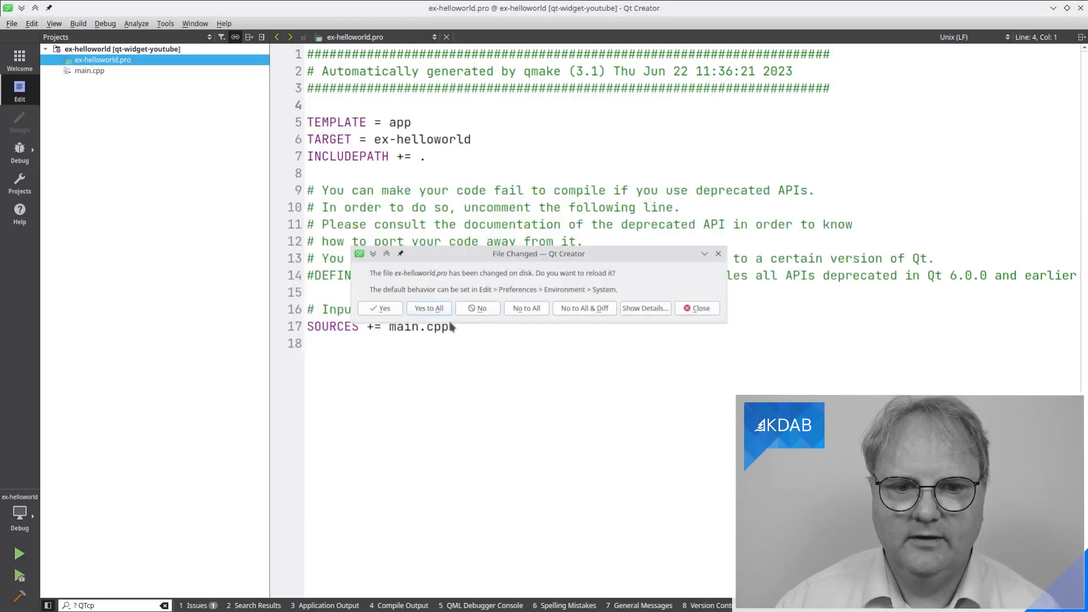
pyautogui.click(380, 309)
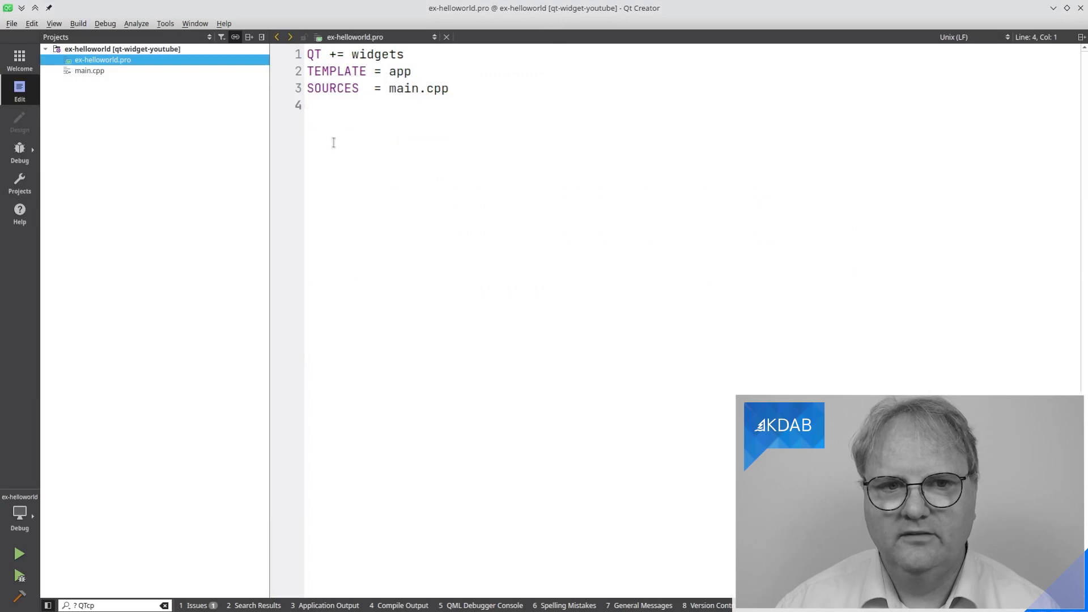
pyautogui.click(89, 70)
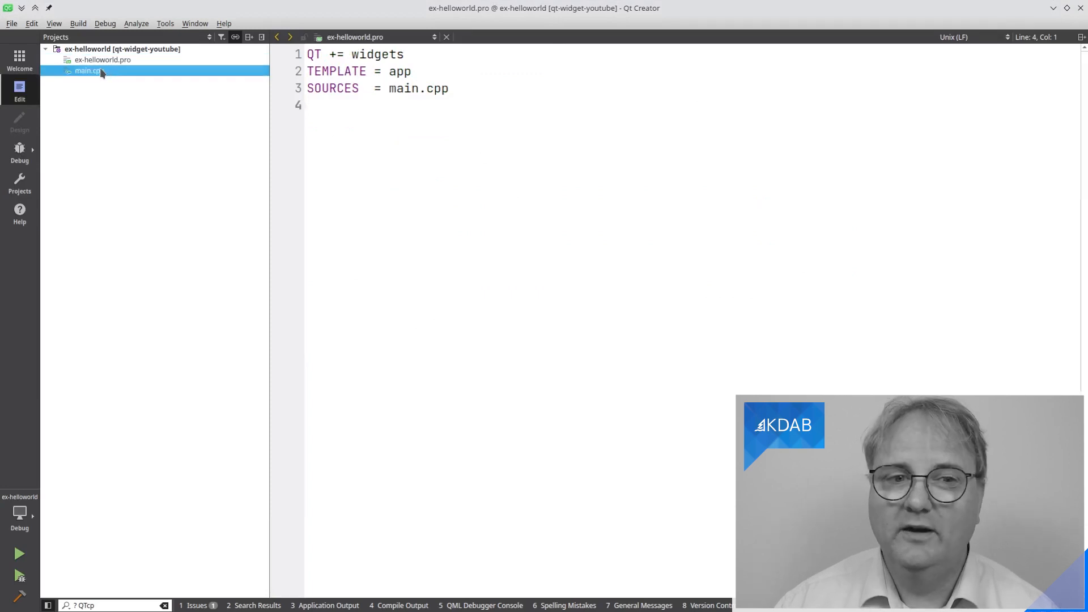
# - Open main.cpp, view show()'s declaration in qwidget.h, then go back
pyautogui.doubleClick(89, 70)
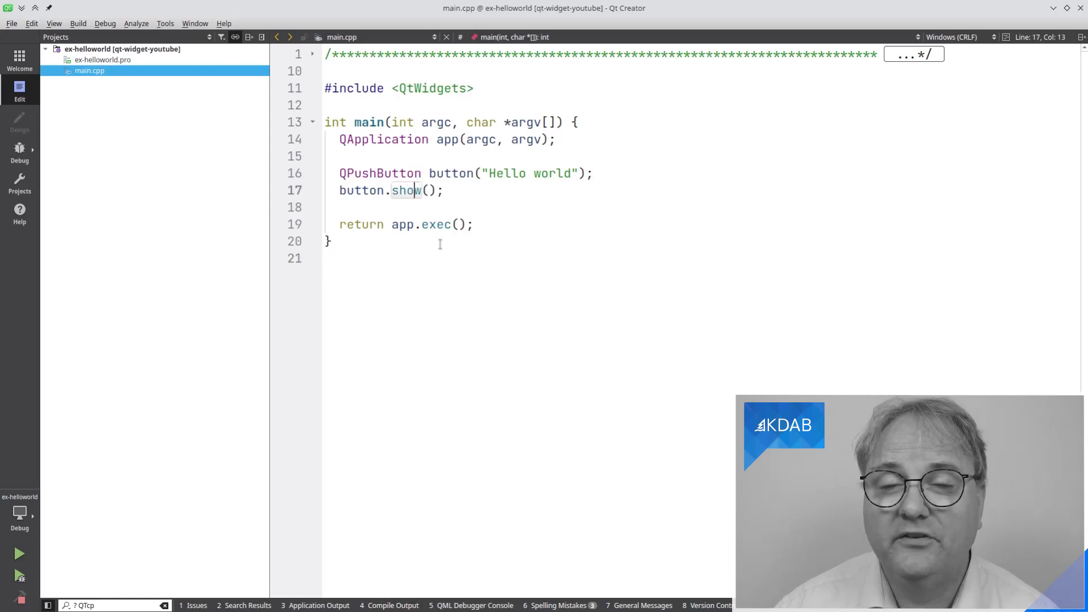
pyautogui.press('F2')
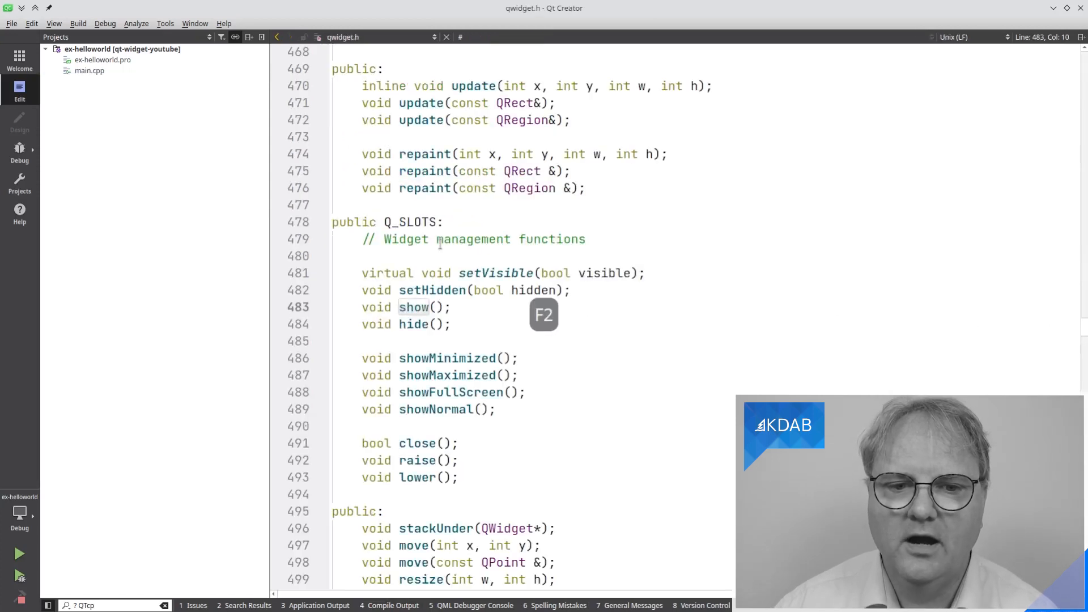
pyautogui.press('F2')
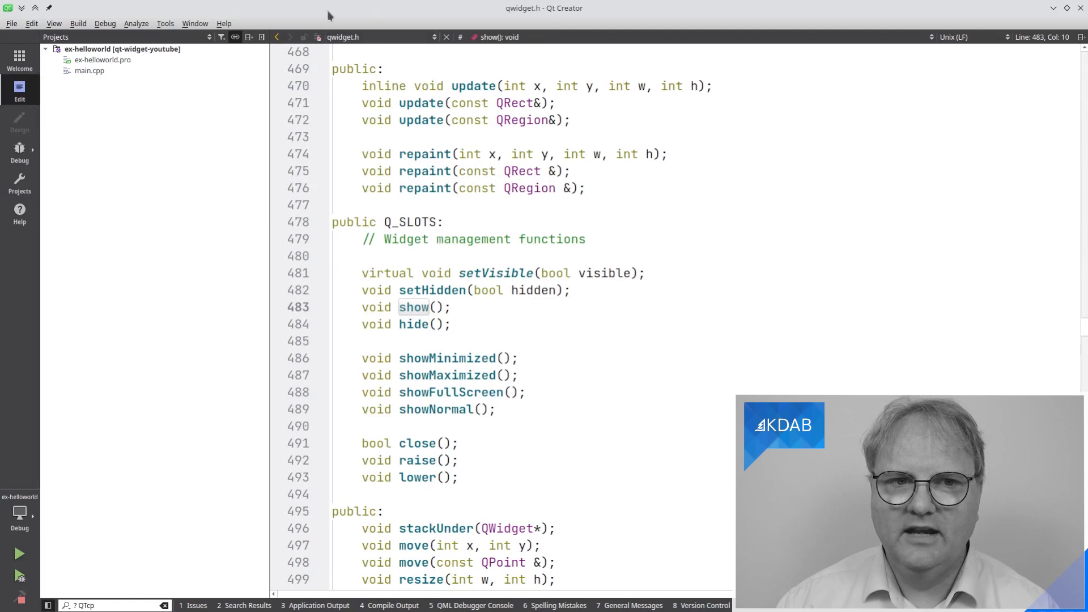
pyautogui.moveTo(342, 37)
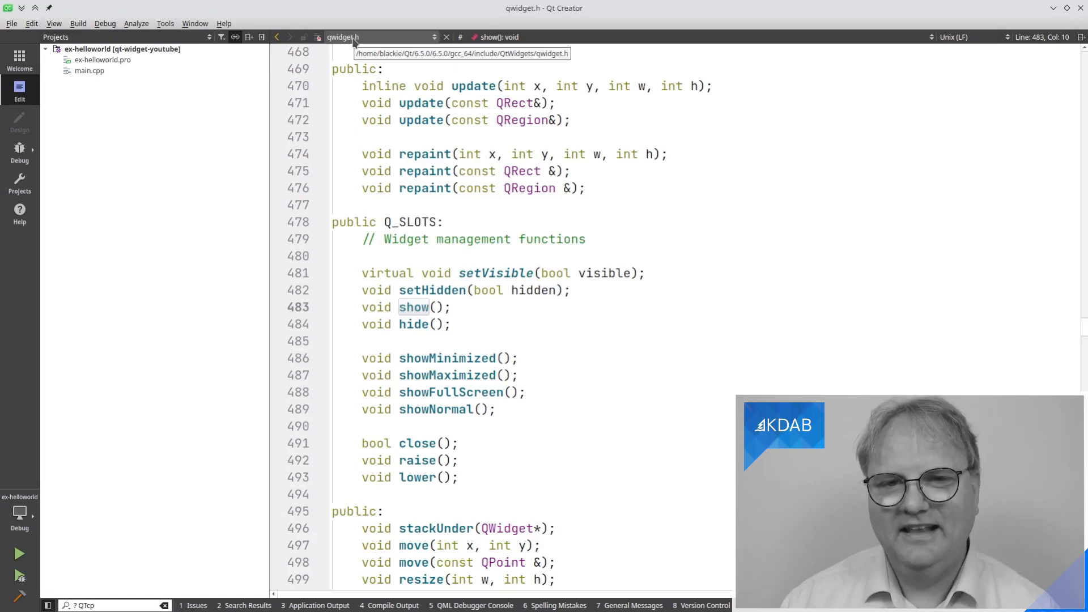
pyautogui.press('alt+Left')
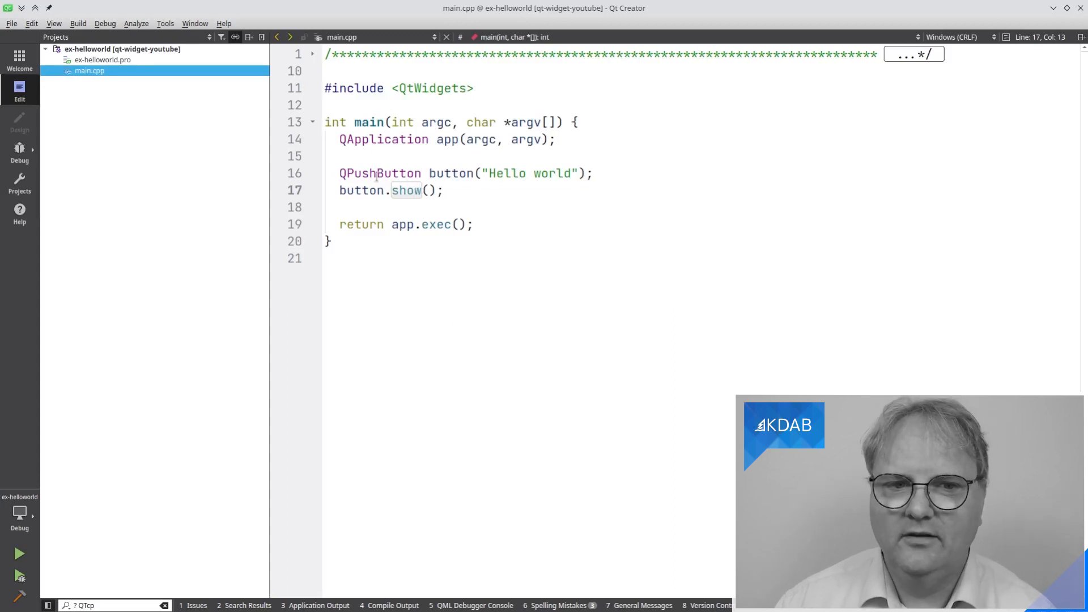
# - Follow QPushButton to qpushbutton.h, then QAbstractButton to qabstractbutton.h, and navigate back toward main.cpp
pyautogui.press('F2')
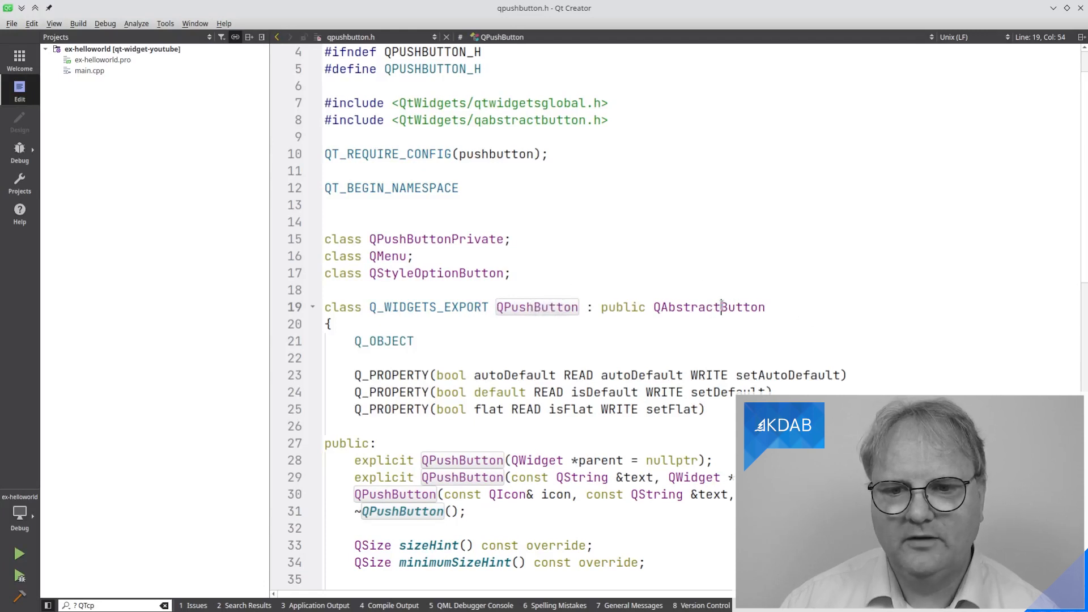
pyautogui.press('F2')
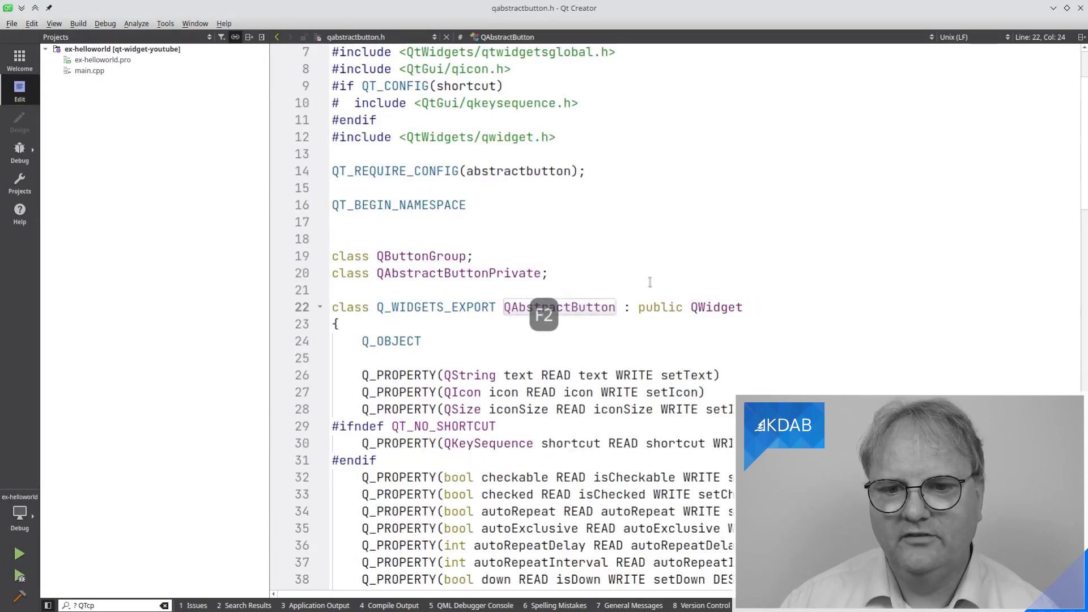
pyautogui.moveTo(715, 307)
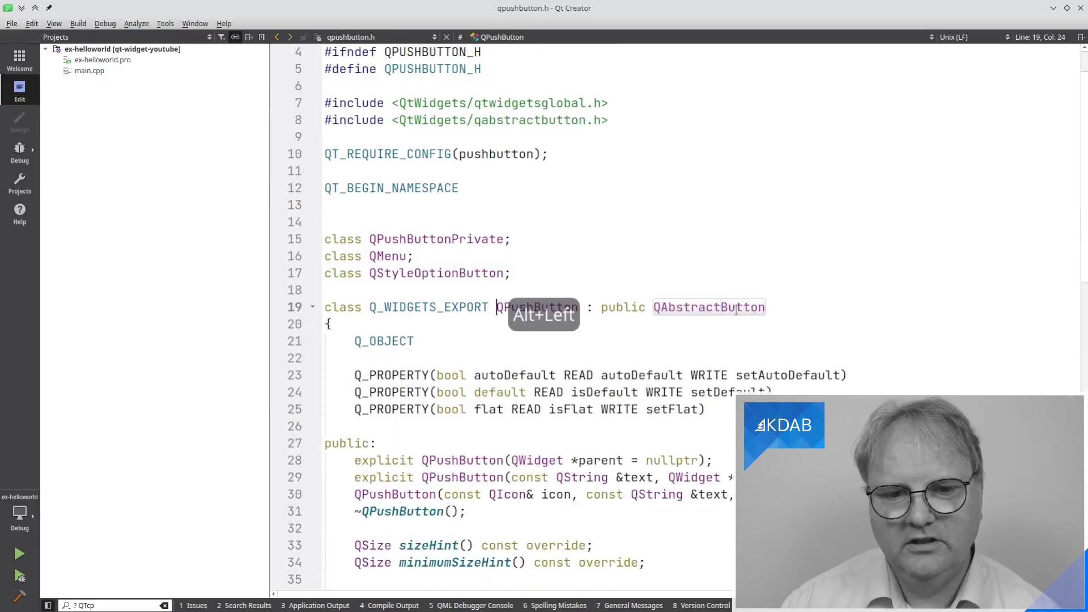
pyautogui.press('Alt+Left')
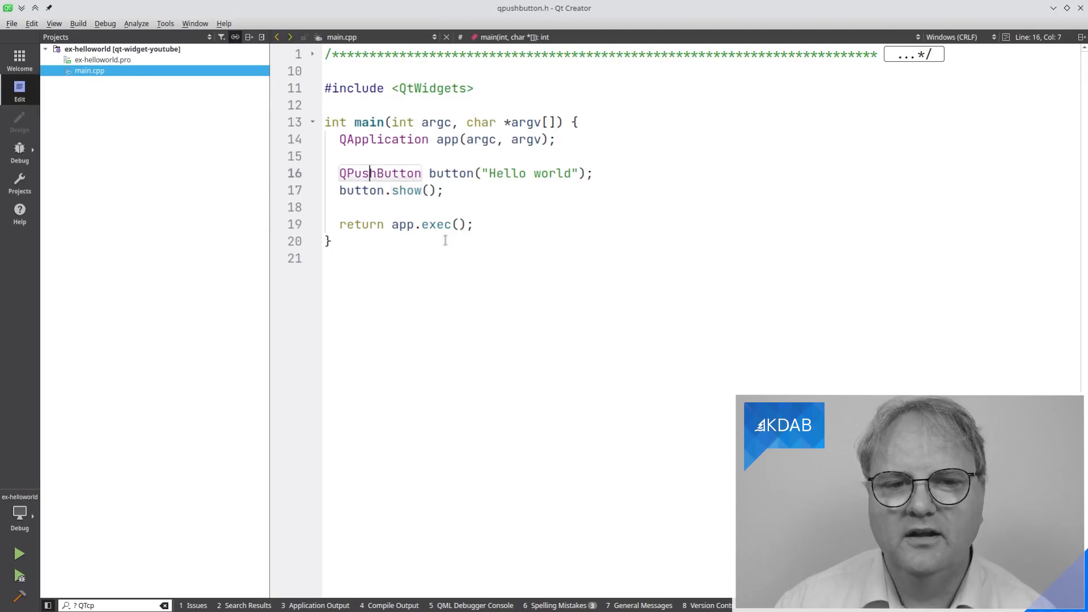
# - Jump to QPushButton in qpushbutton.h and scroll through its constructors and public functions
pyautogui.press('F2')
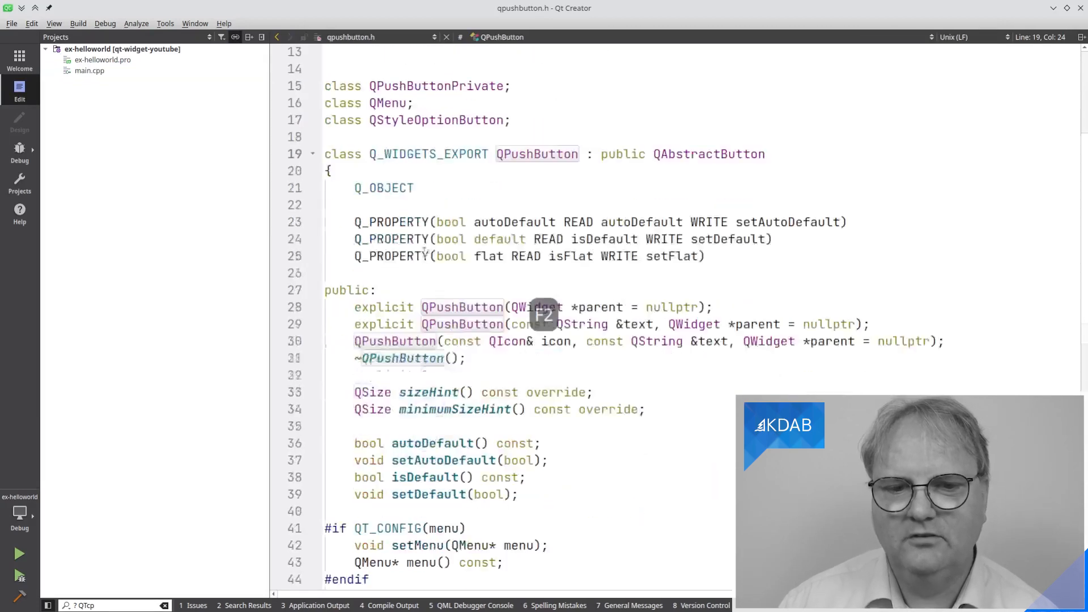
pyautogui.scroll(-3)
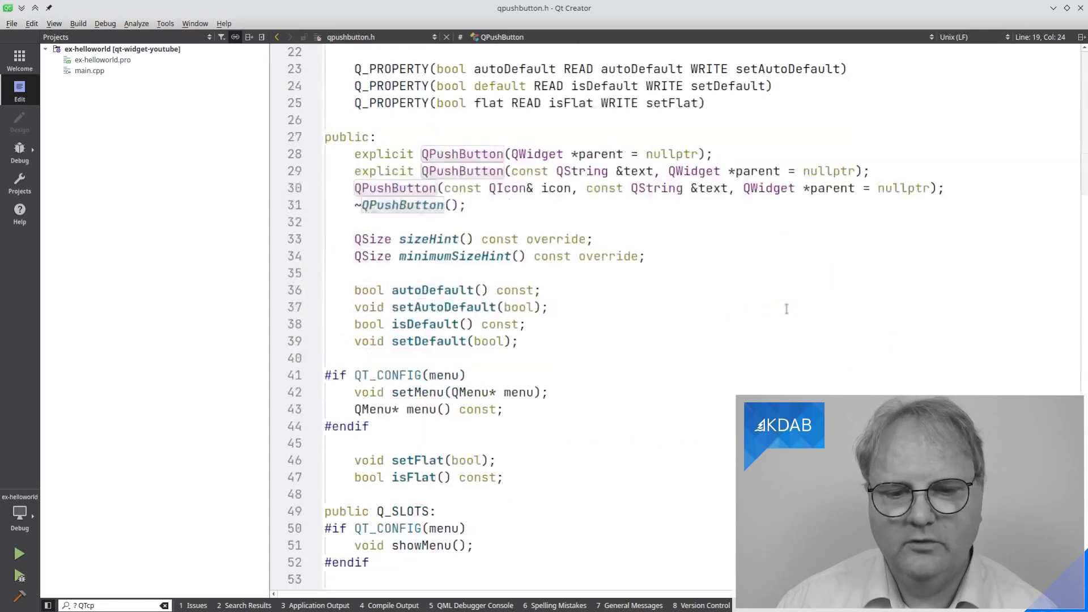
pyautogui.scroll(3)
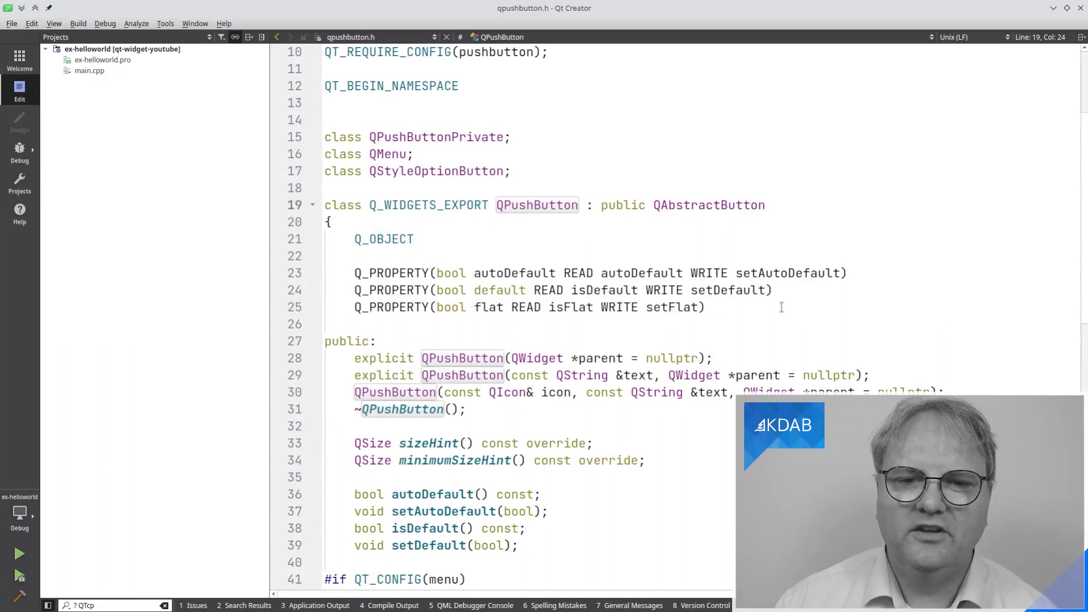
pyautogui.moveTo(556, 392)
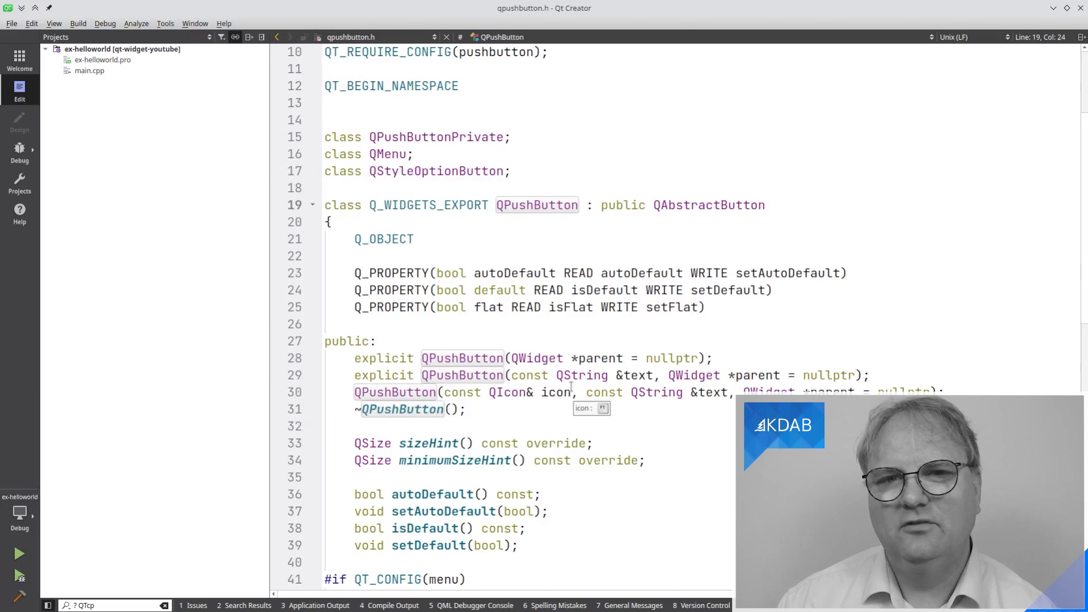